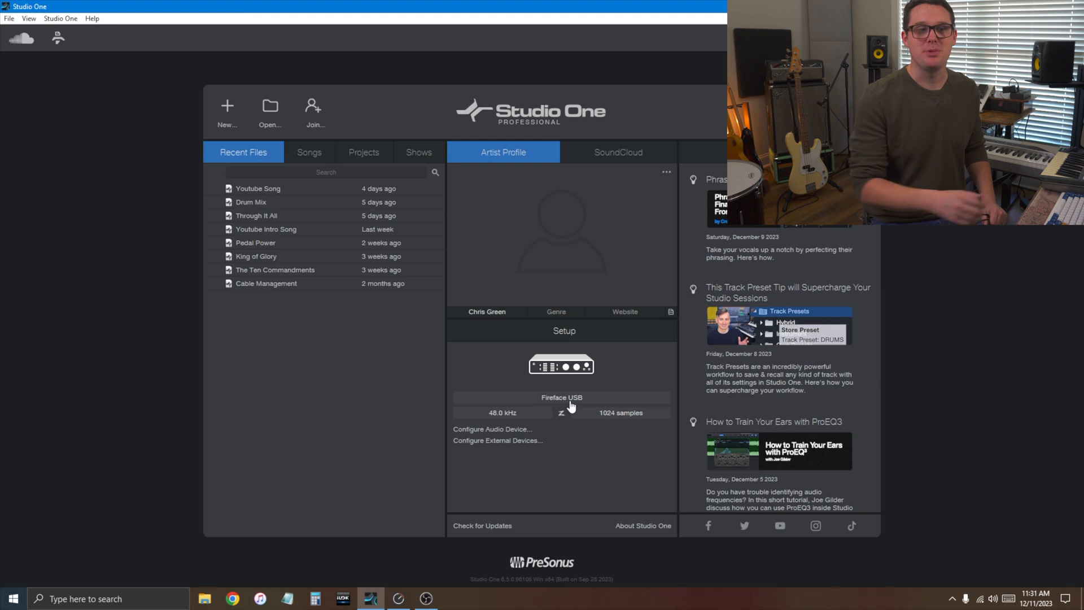
mouse_move(108, 73)
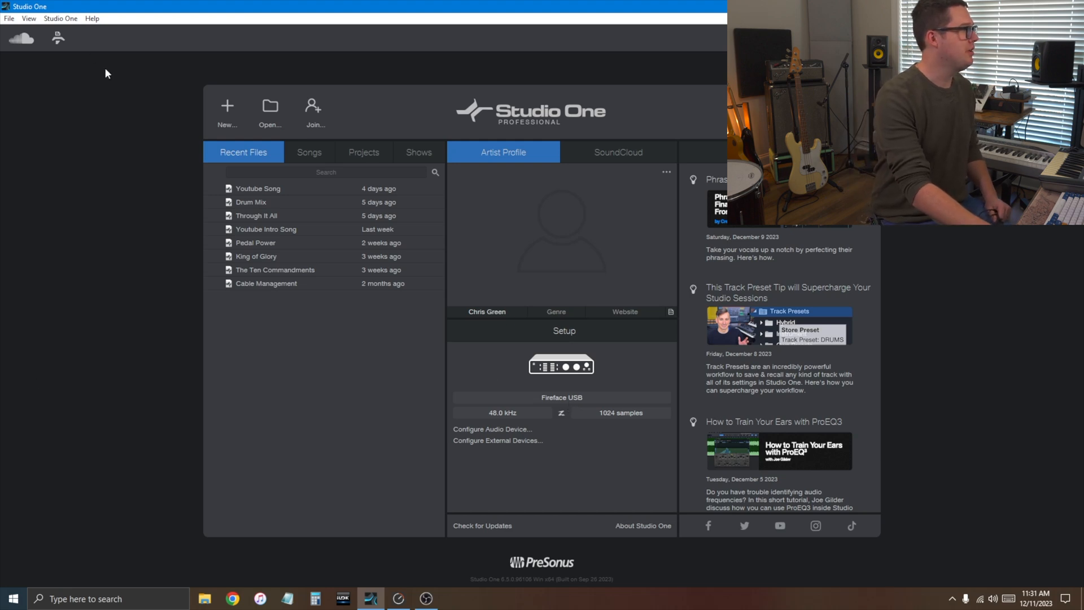
Create a new Record and Mix song named Midi.
left_click(227, 110)
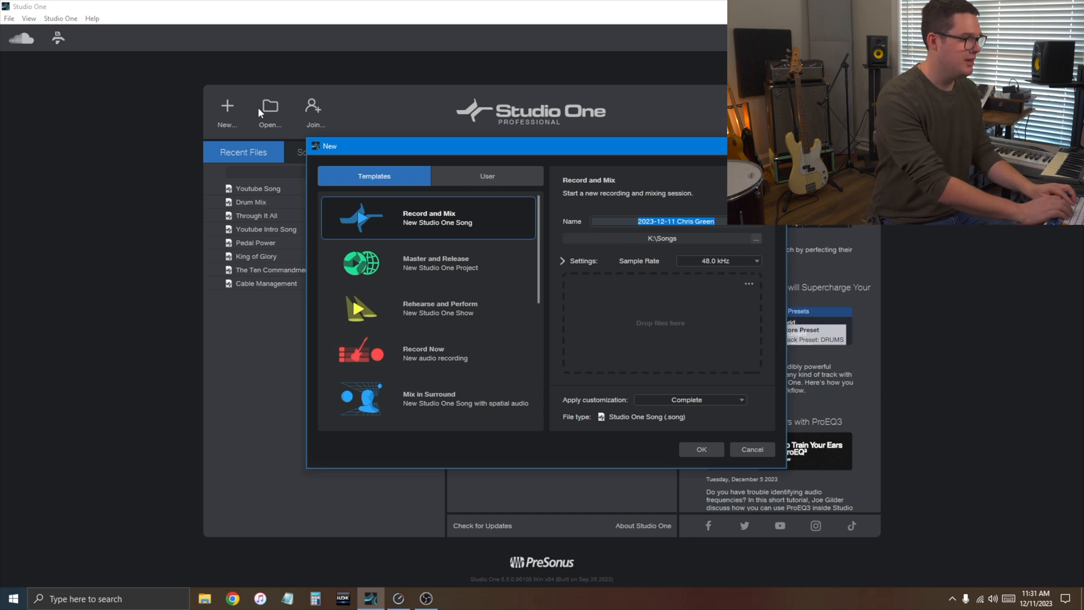
type("Midi")
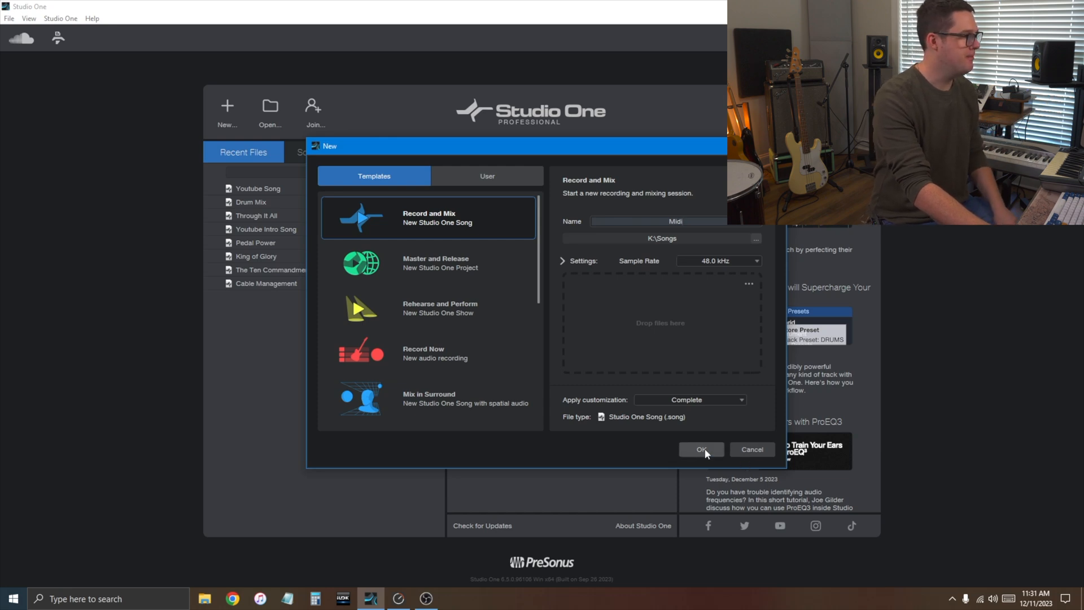
left_click(700, 449)
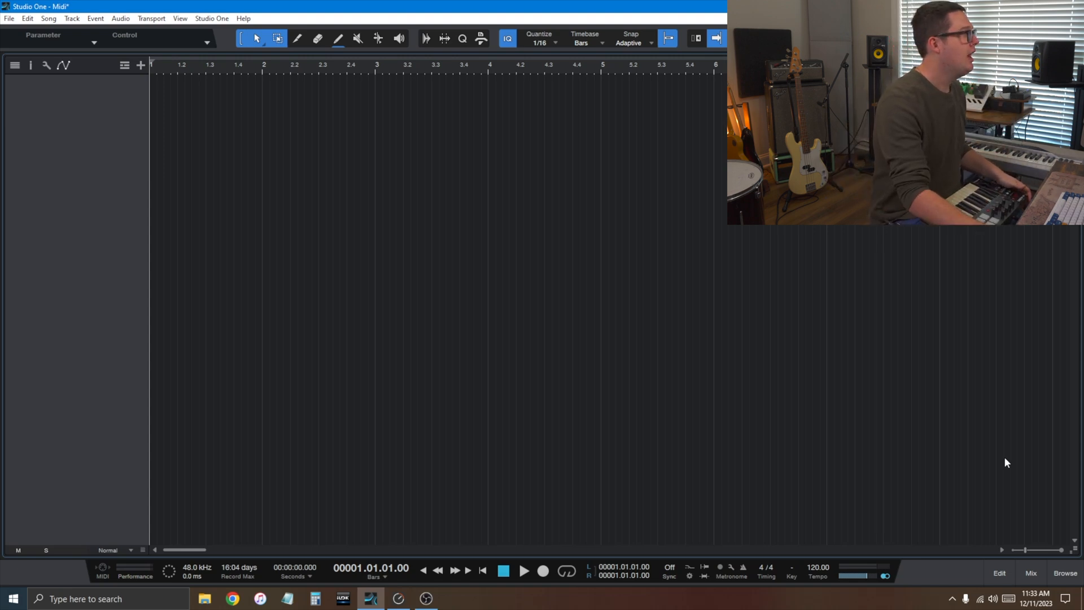
mouse_move(334, 220)
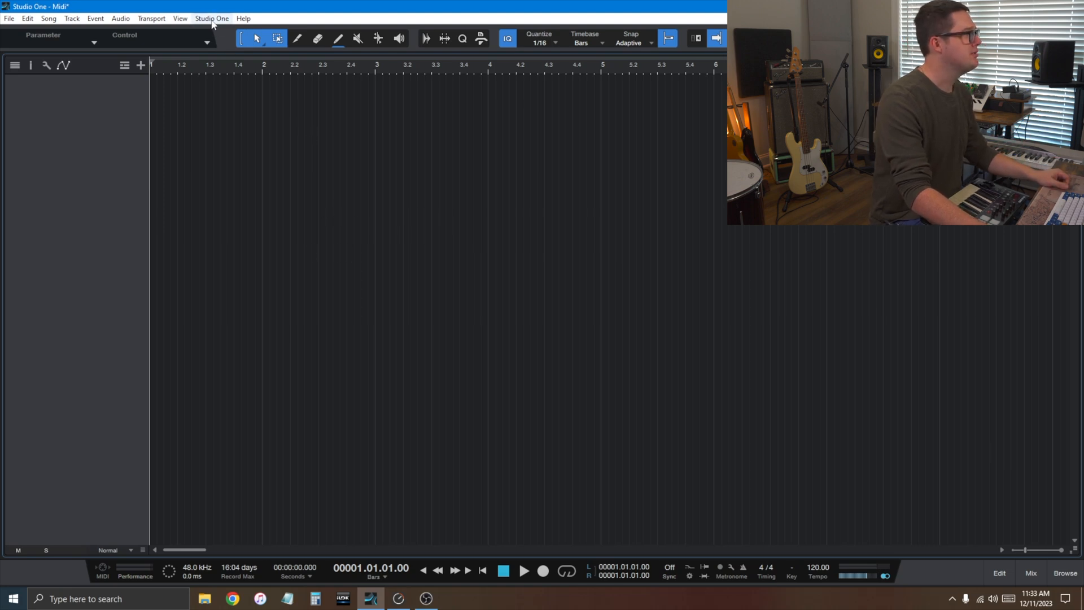
In Options > External Devices, add a new device of type New Keyboard.
left_click(212, 18)
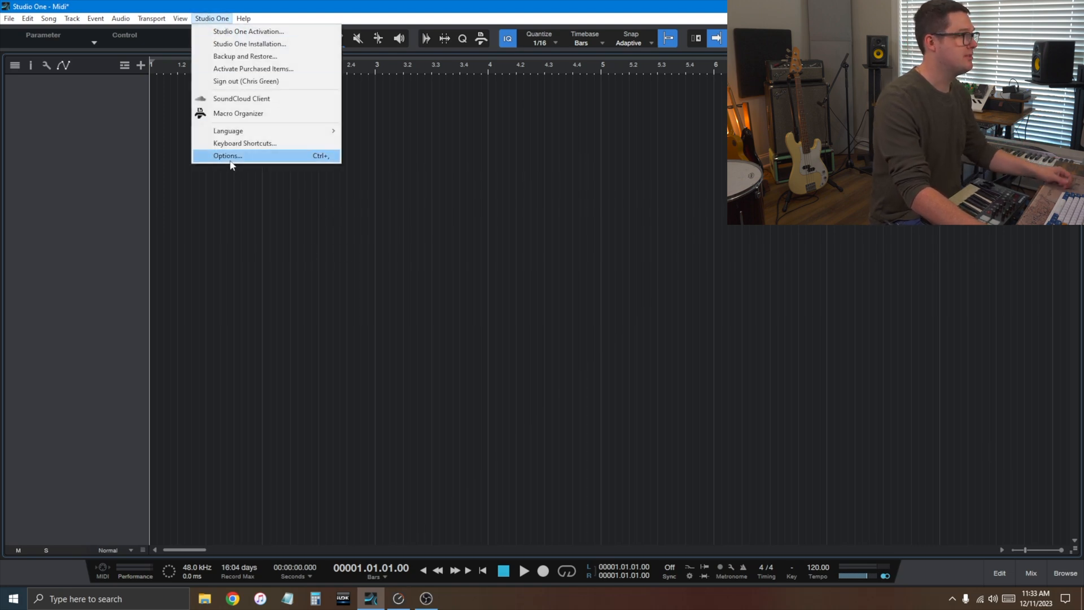
left_click(225, 155)
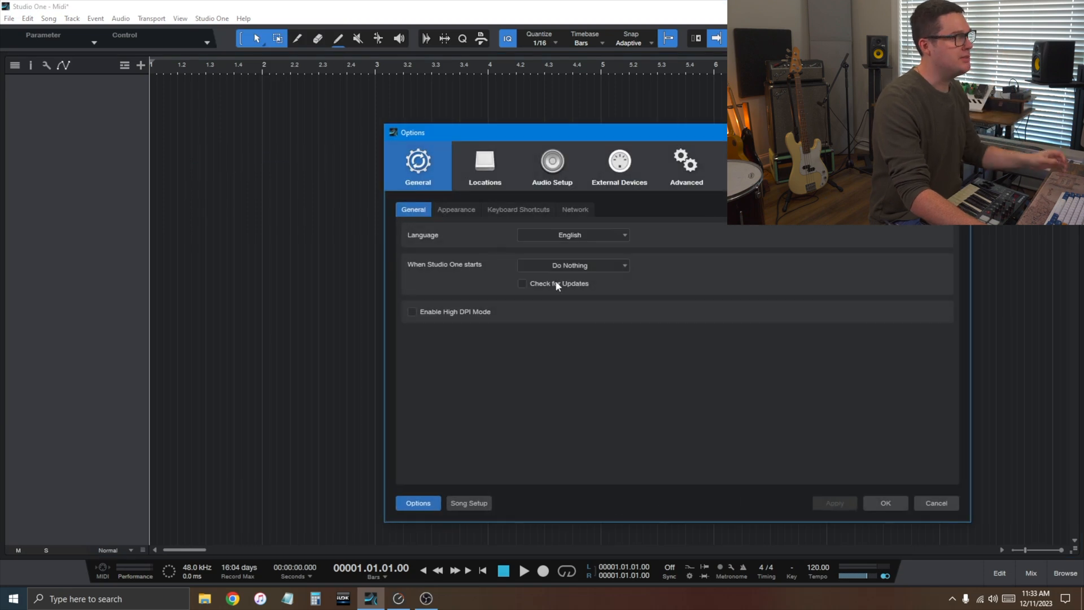
left_click(619, 164)
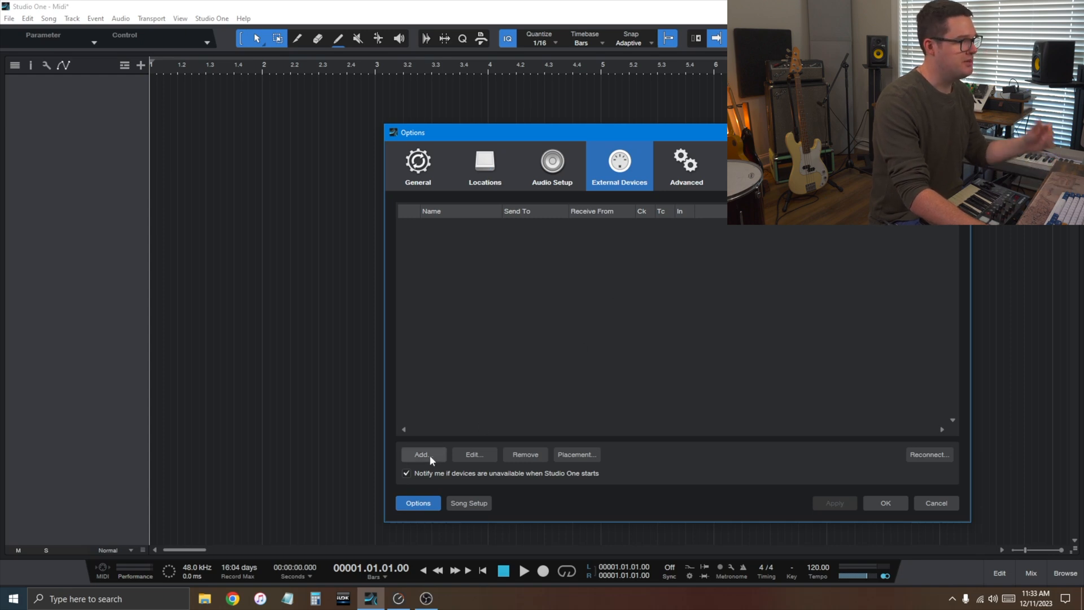
left_click(421, 454)
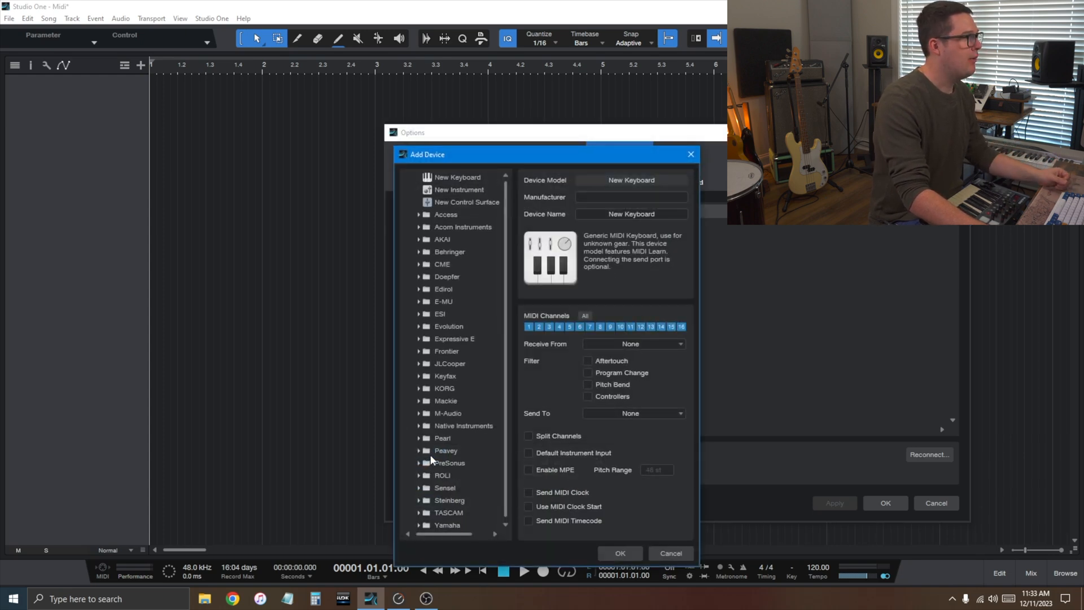
left_click(456, 177)
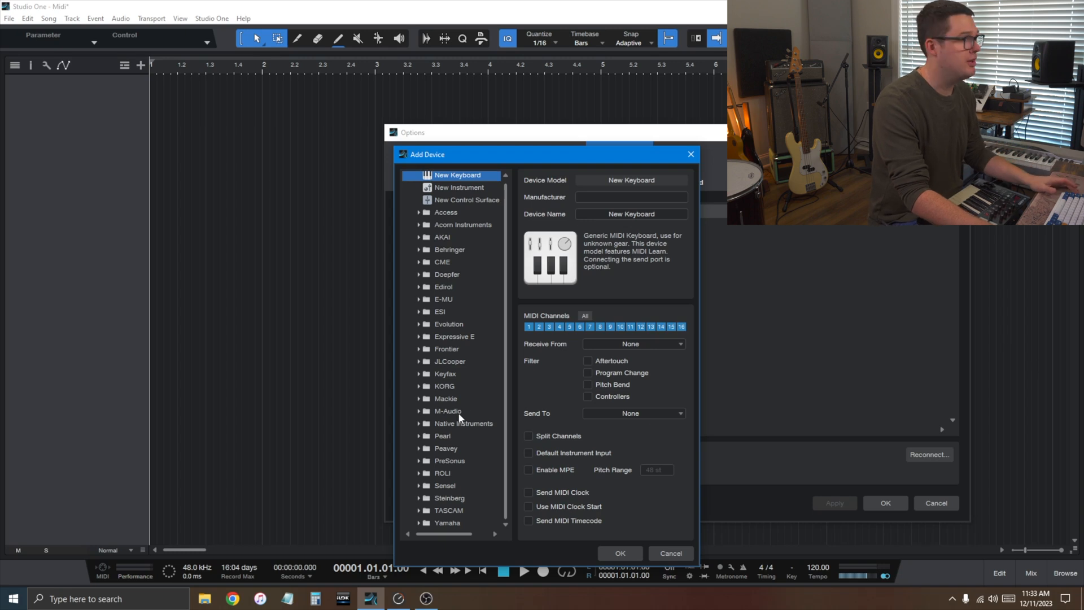
mouse_move(436, 353)
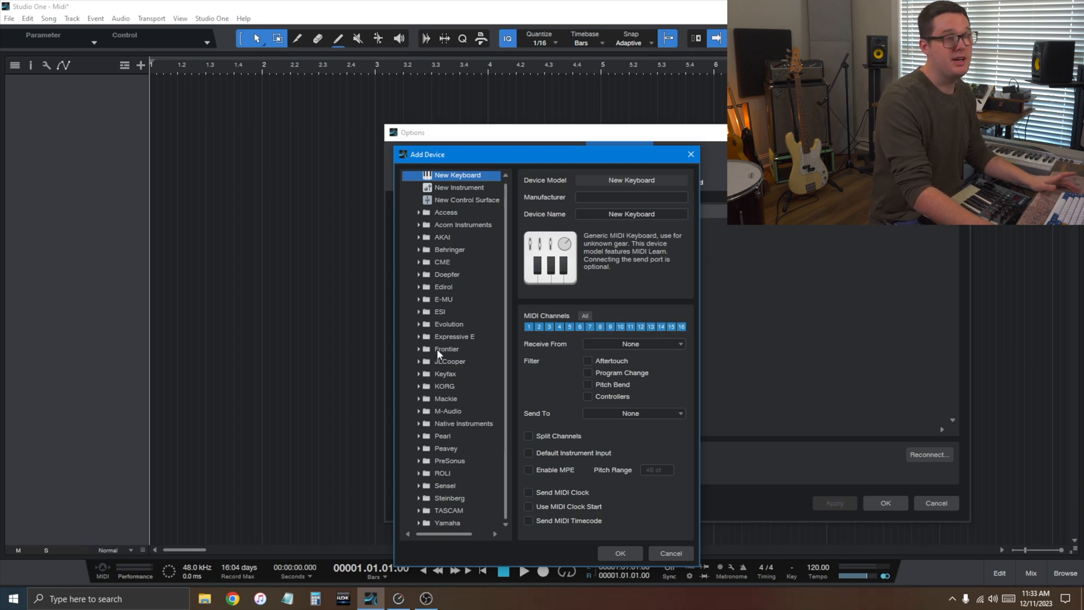
mouse_move(444, 368)
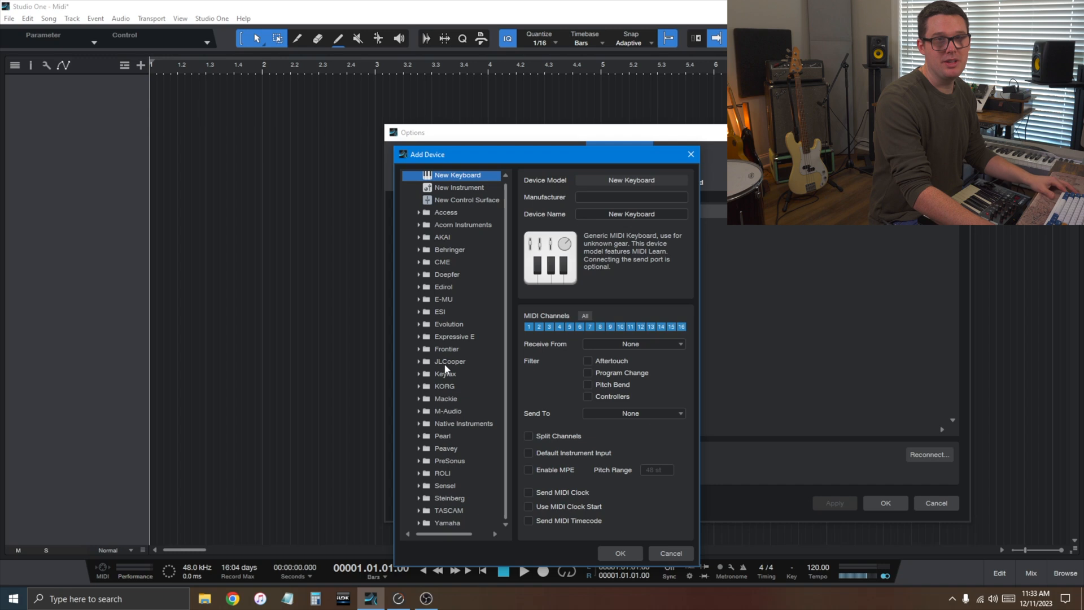
mouse_move(524, 387)
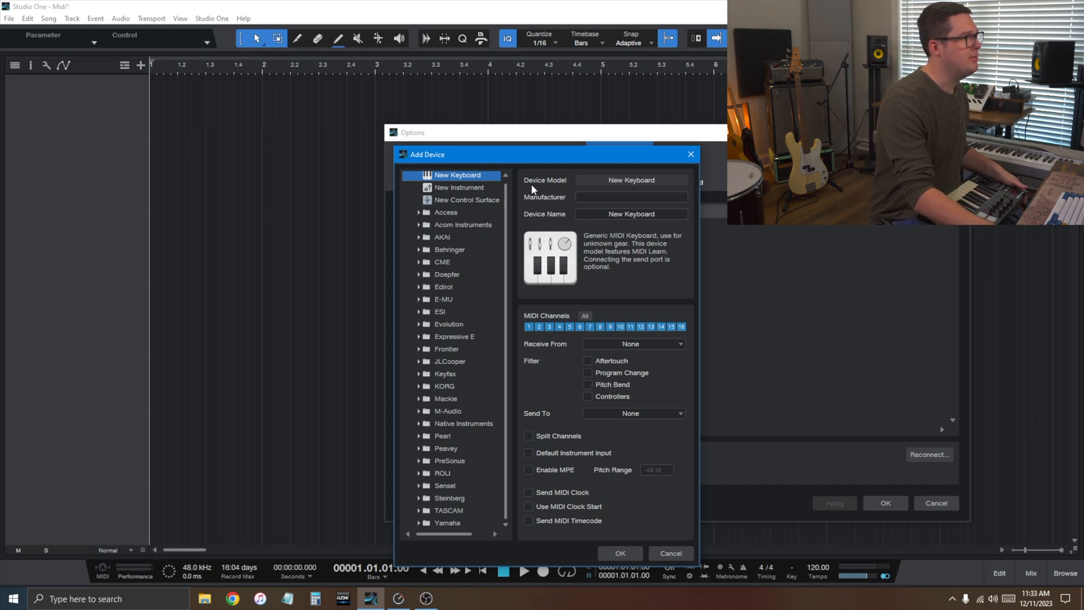
Set the keyboard's manufacturer to M-Audio and its device name to Oxygen25.
left_click(630, 197)
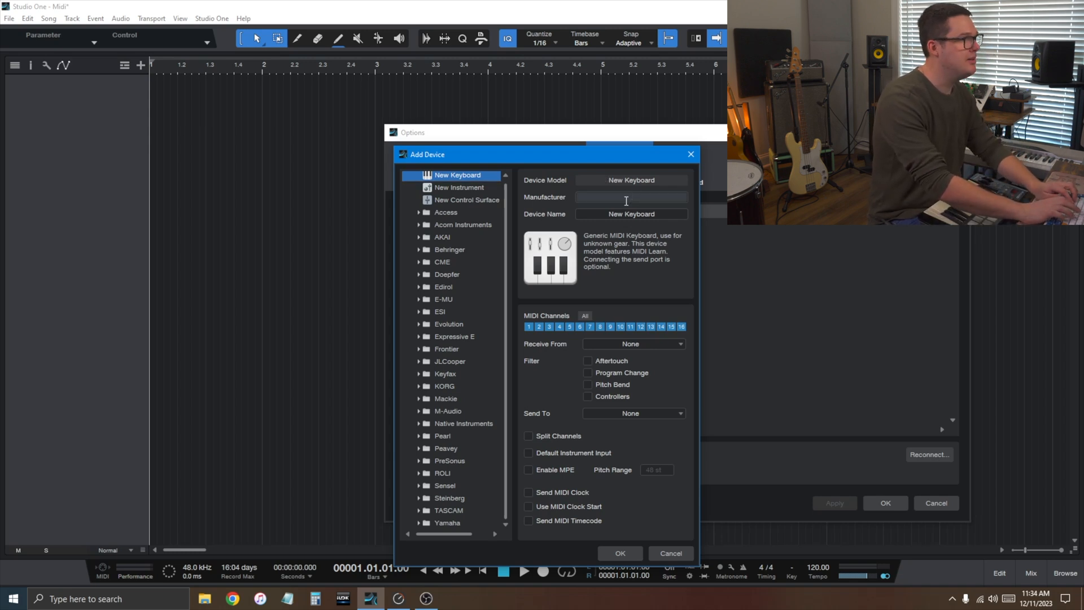
type("M-Audio")
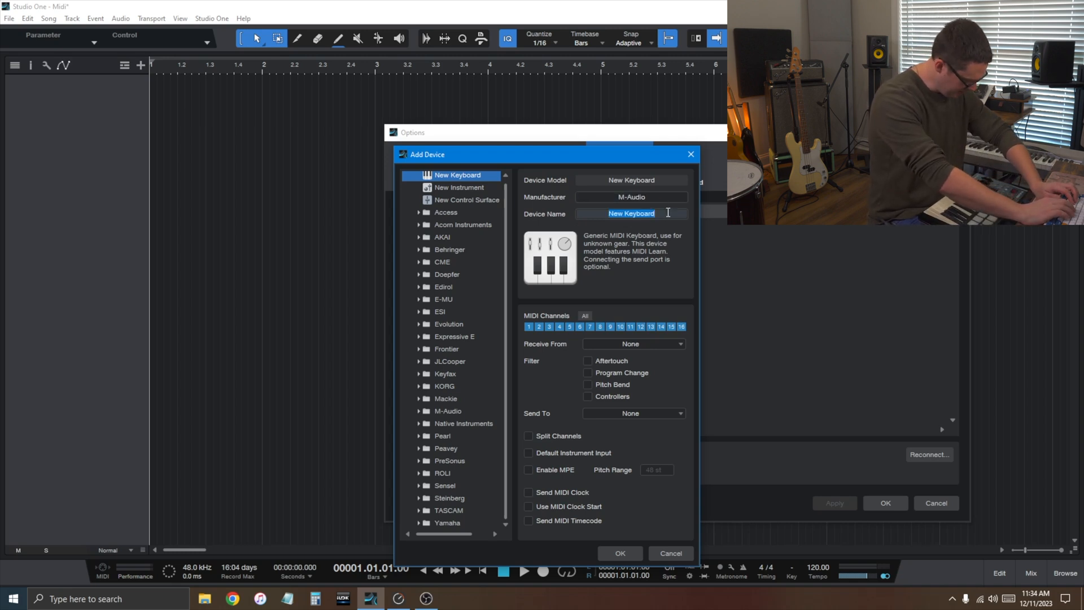
type("Oxygen25")
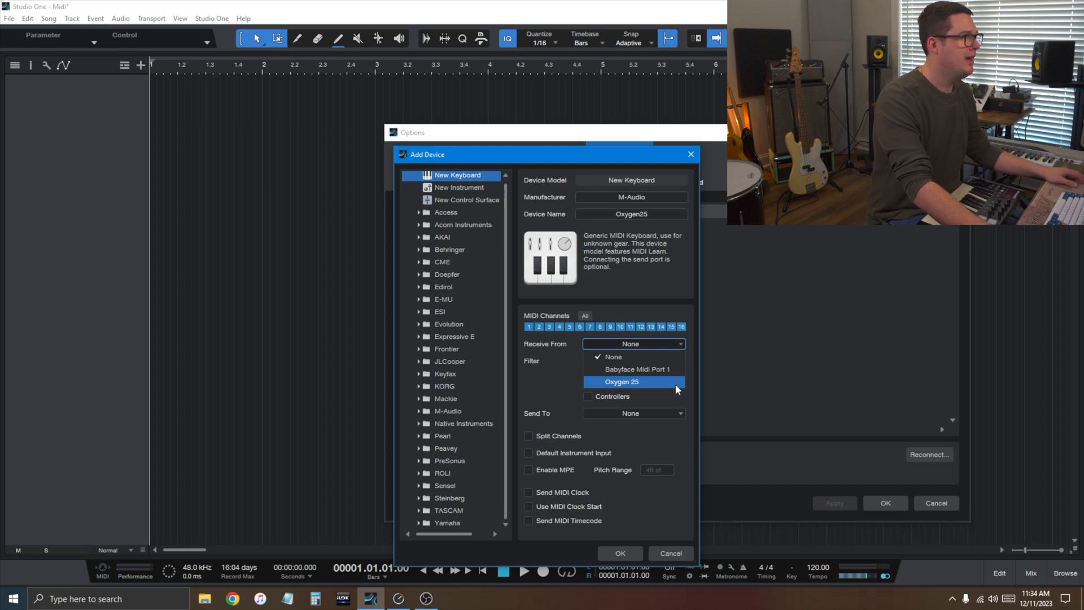
Set Receive From and Send To to Oxygen 25 and make it the default instrument input.
left_click(621, 381)
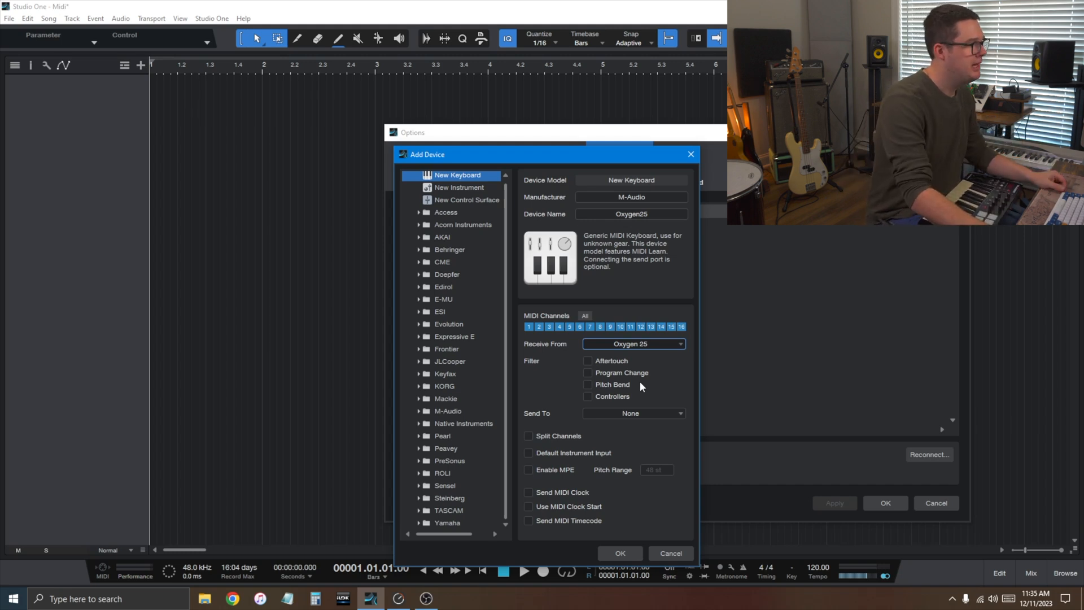
left_click(631, 413)
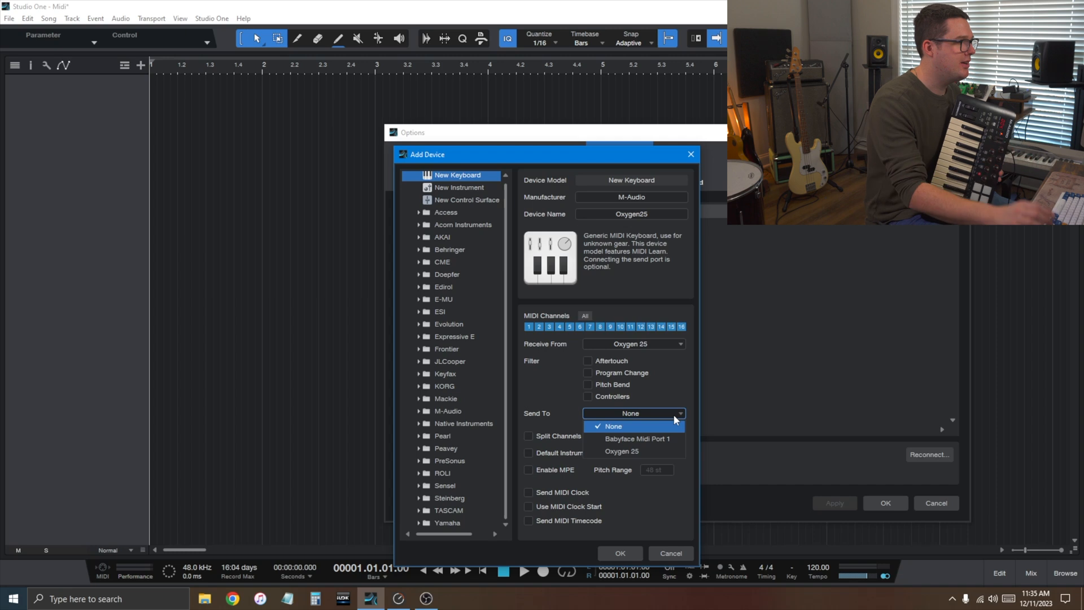
mouse_move(622, 450)
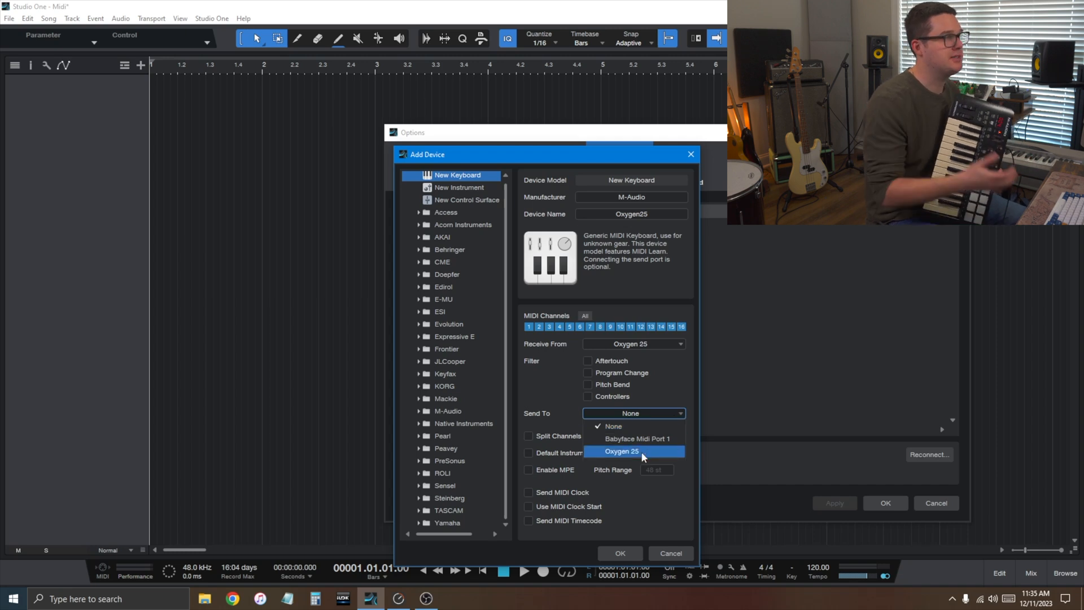
left_click(620, 450)
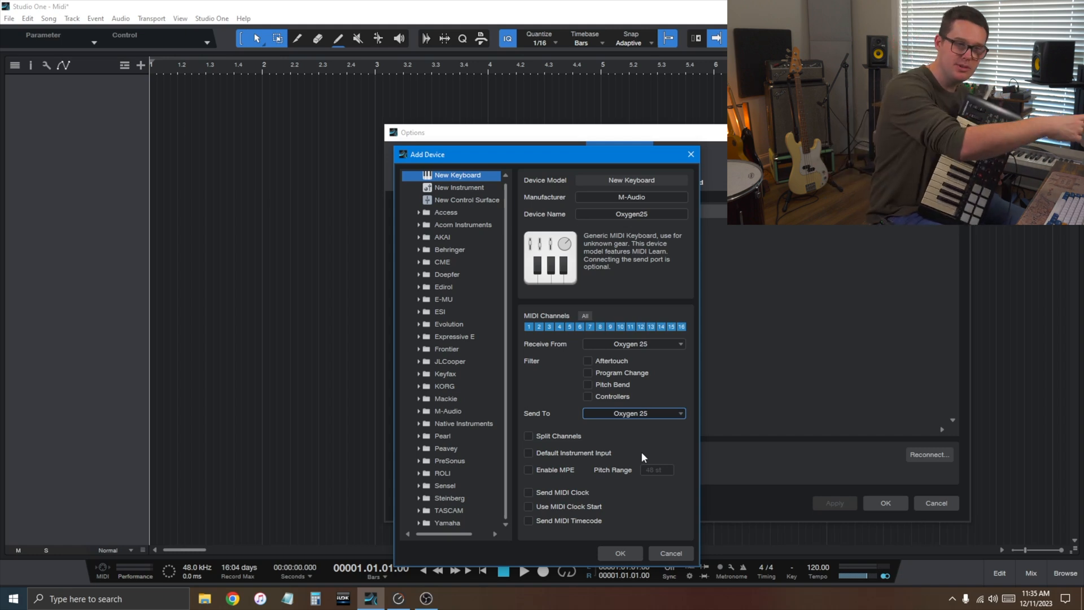
mouse_move(605, 448)
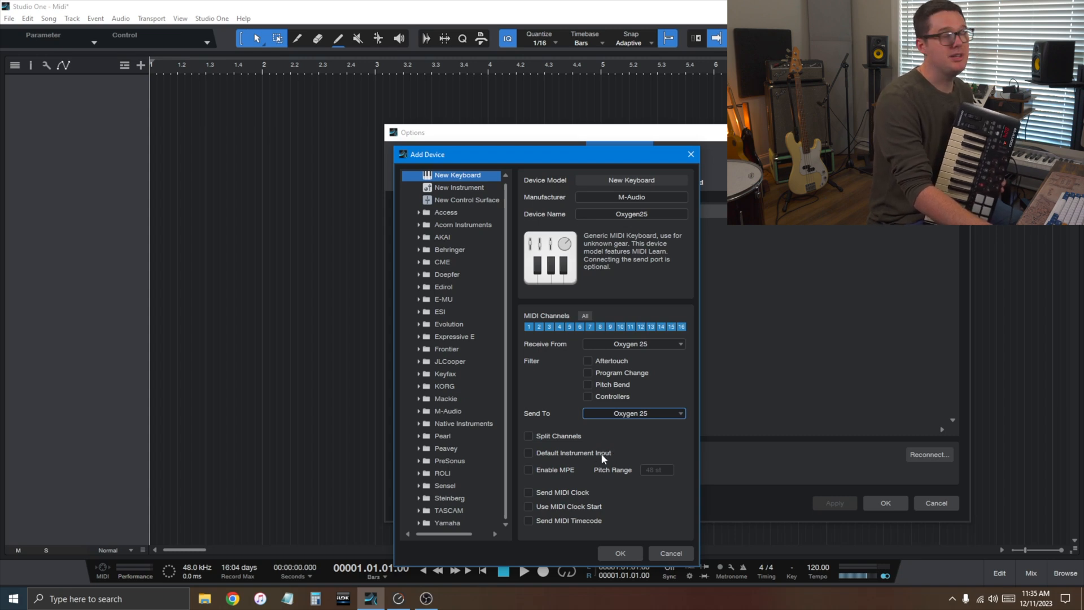
left_click(528, 453)
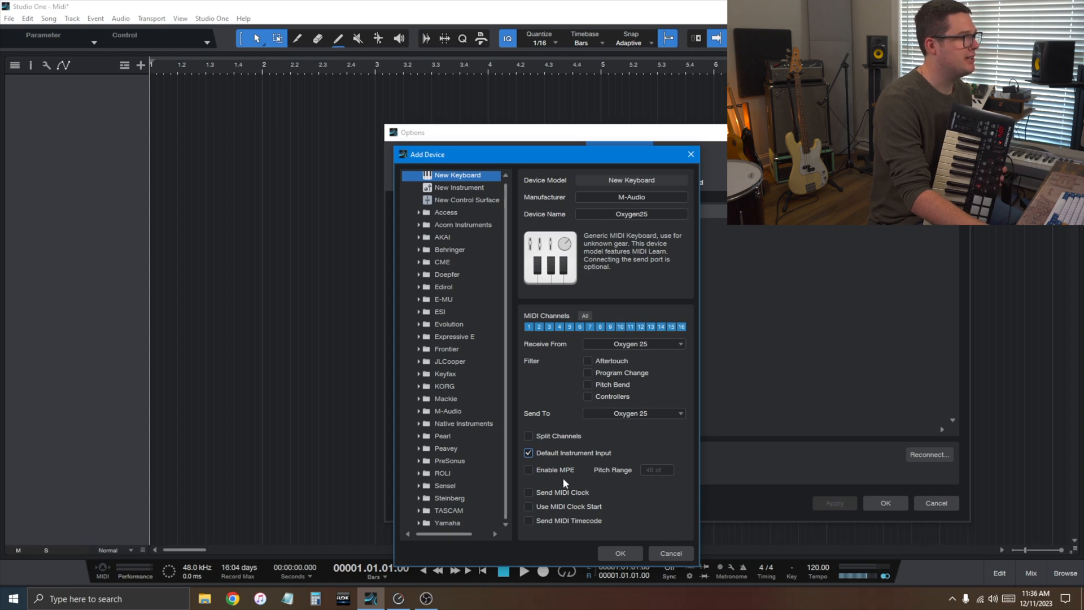
Confirm adding the Oxygen25 keyboard and close the Options window.
left_click(619, 553)
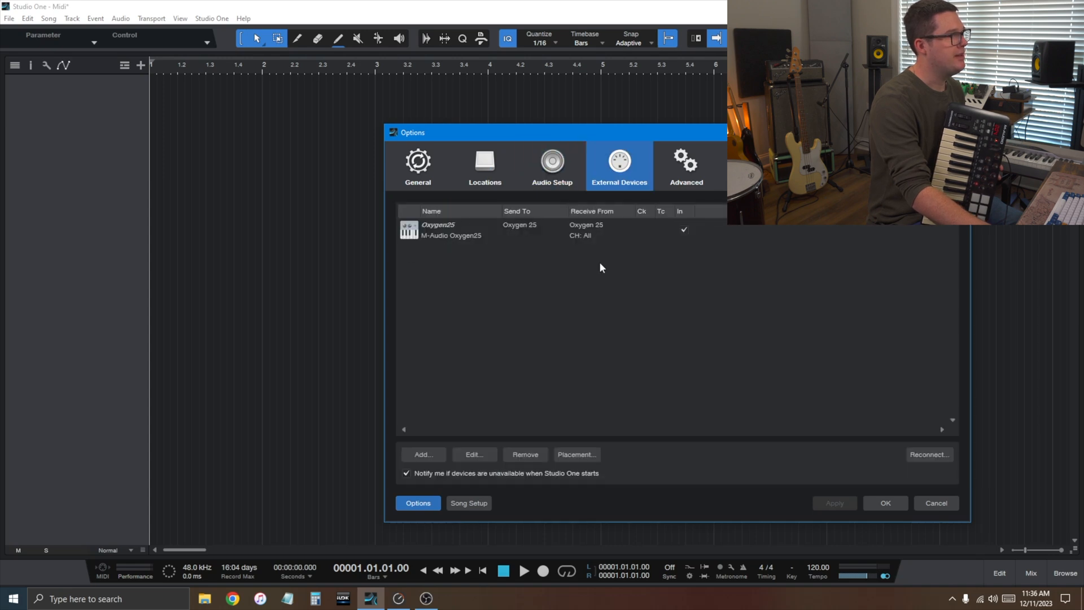
mouse_move(455, 284)
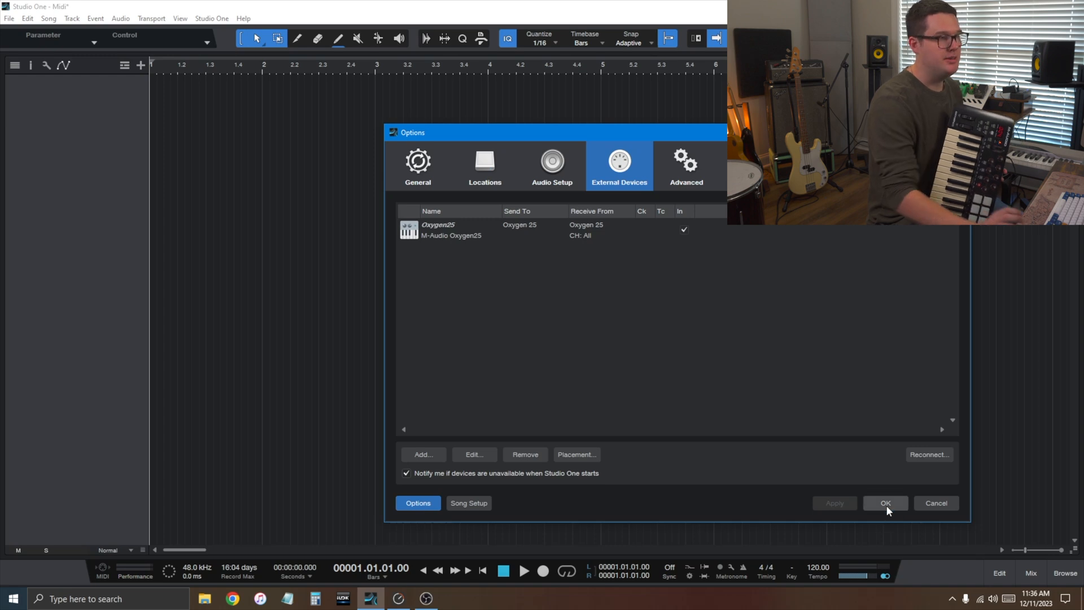
left_click(885, 502)
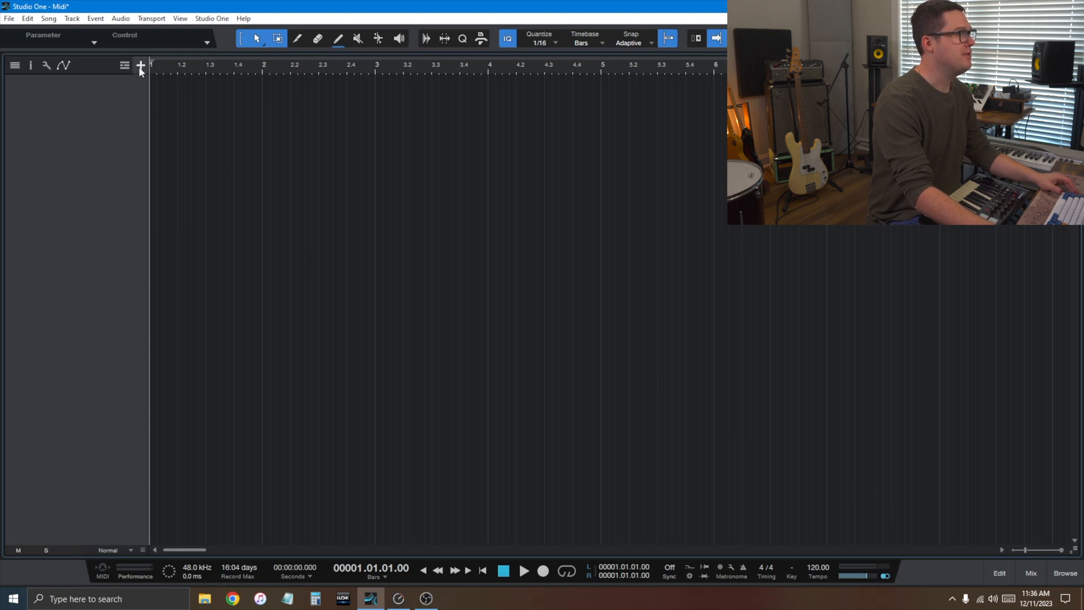
In Add Tracks, compare audio and instrument options and choose the Instrument track type.
left_click(140, 65)
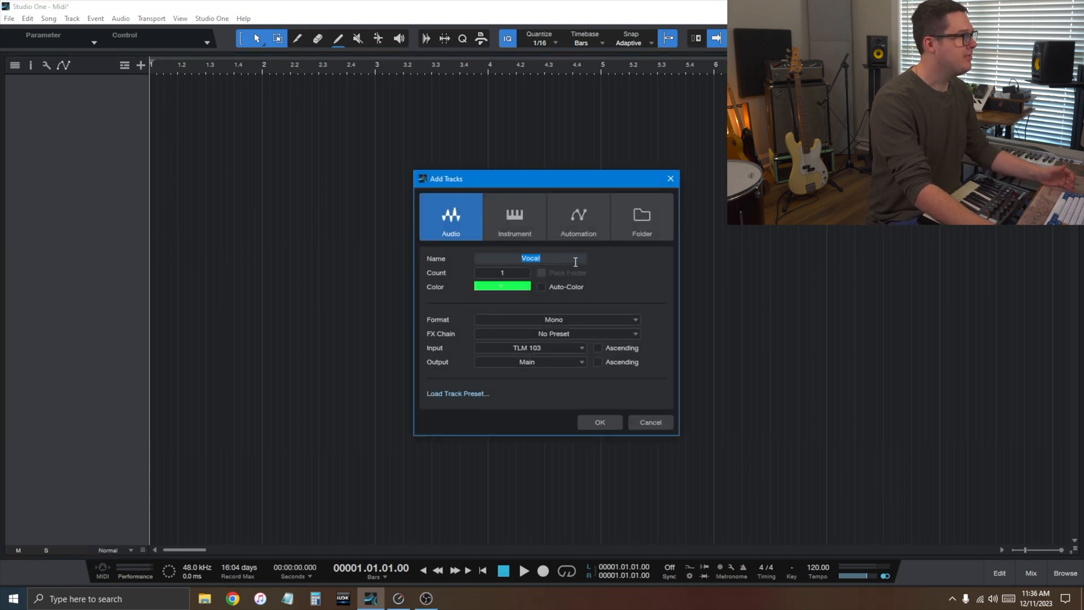
left_click(515, 215)
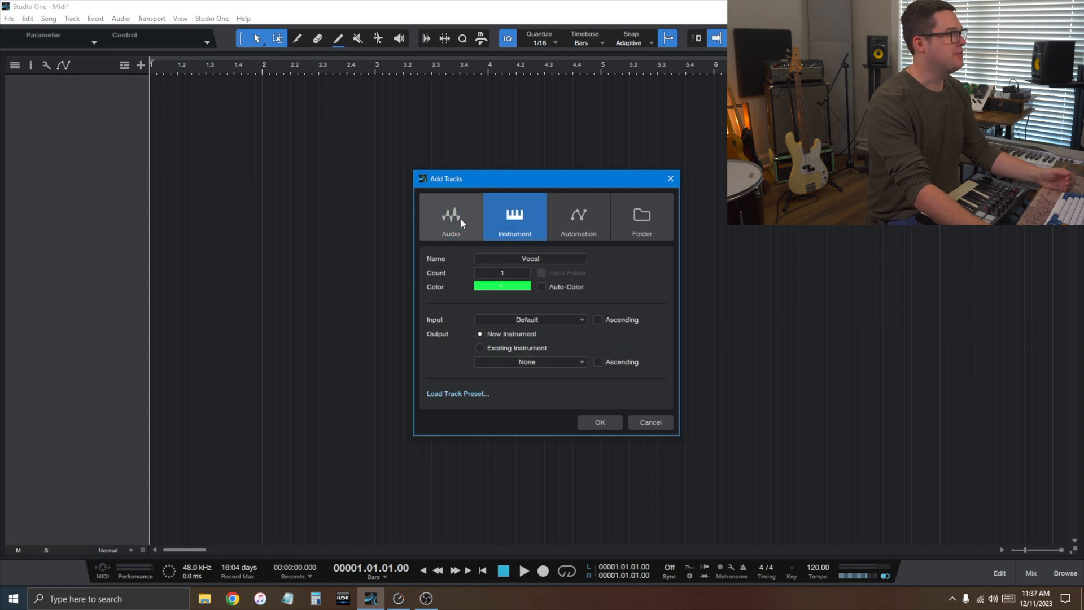
left_click(450, 215)
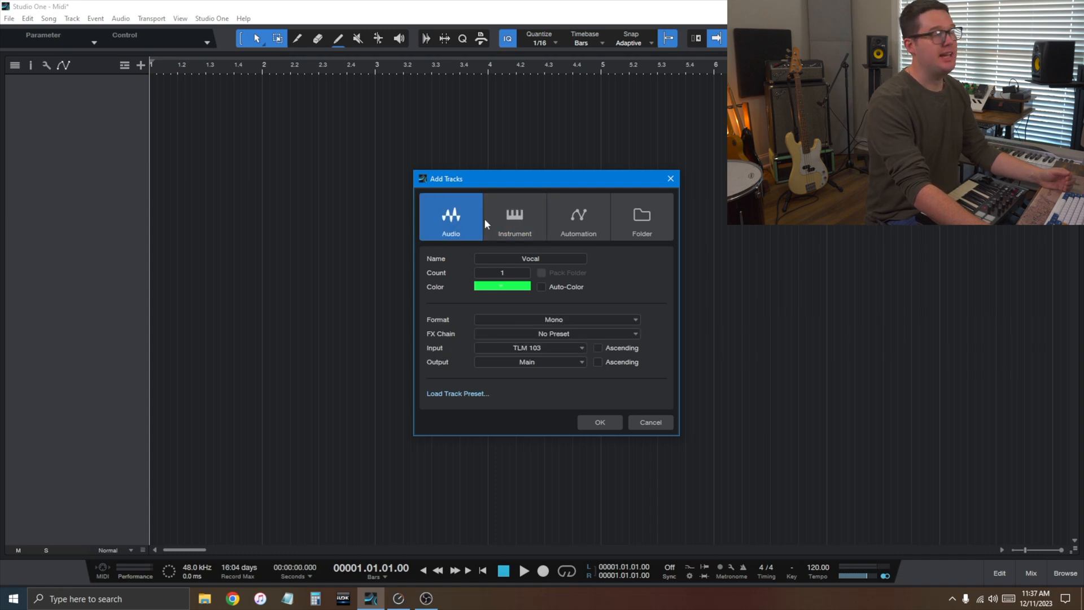
left_click(515, 216)
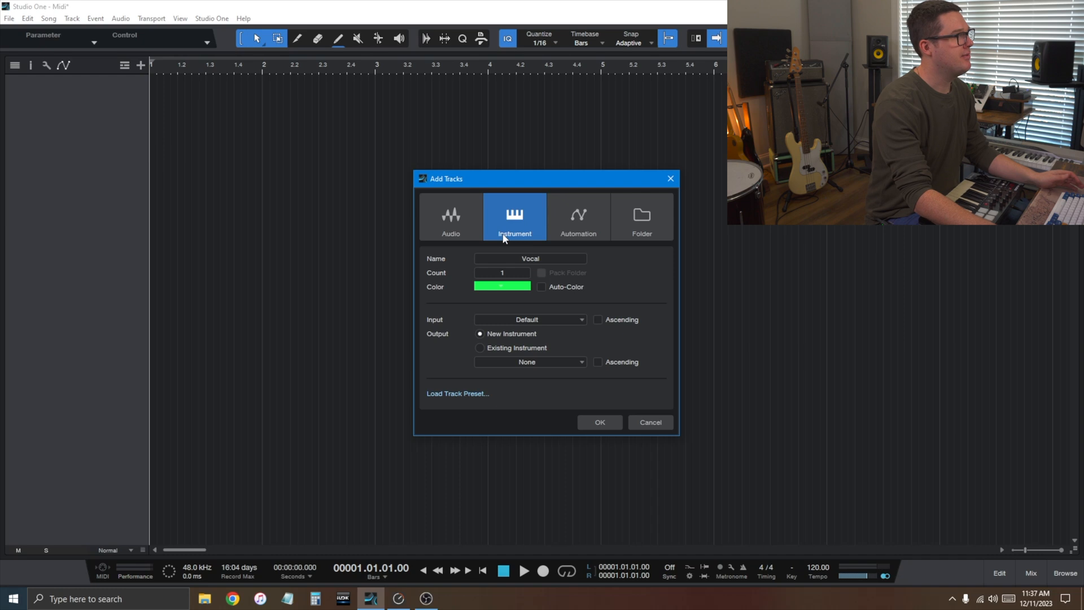
left_click(450, 217)
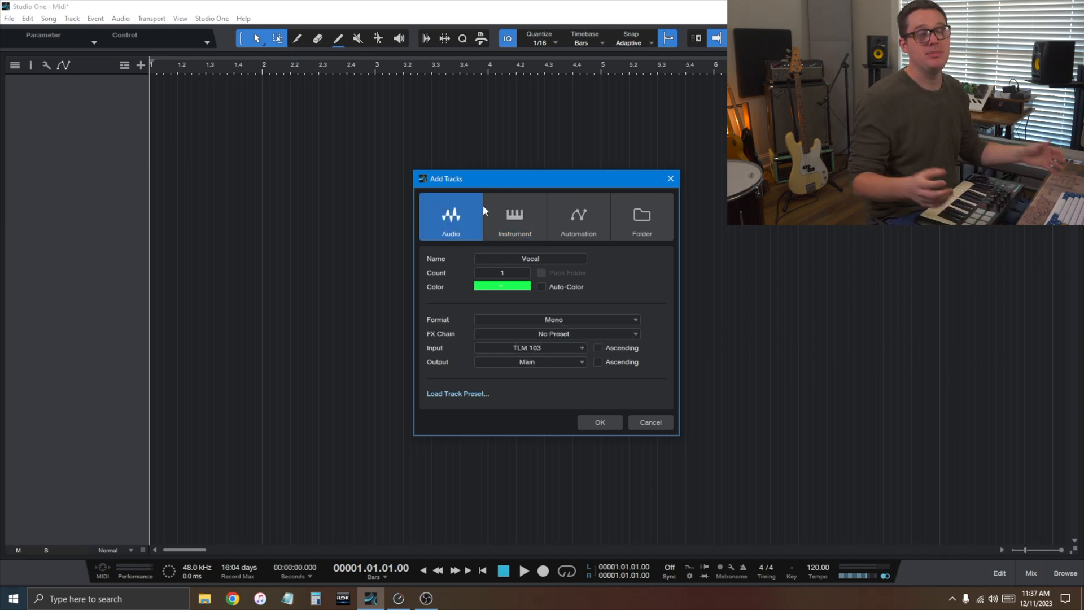
left_click(515, 216)
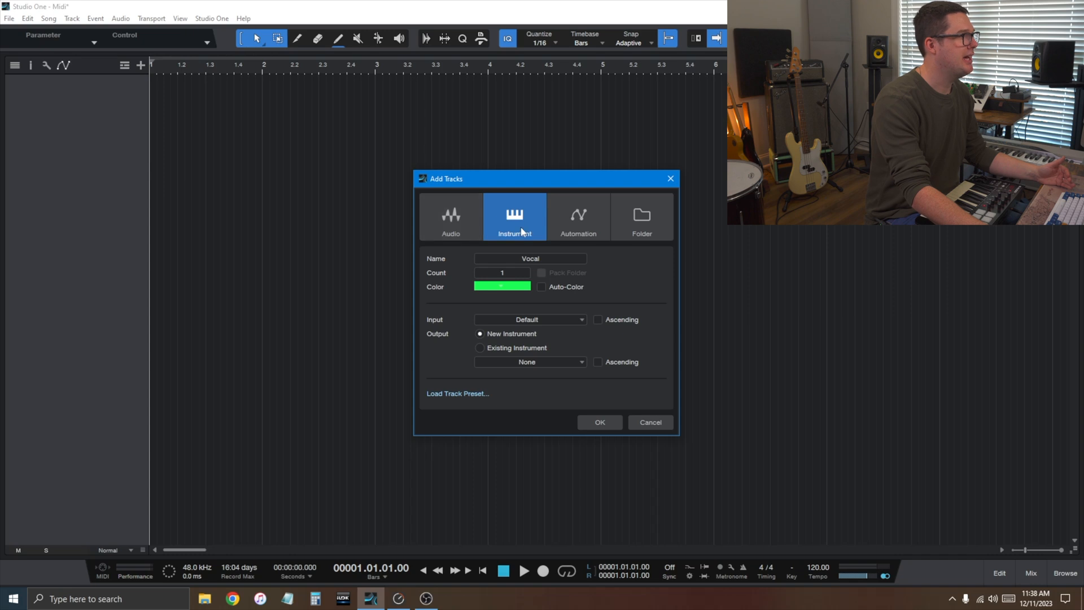
left_click(451, 216)
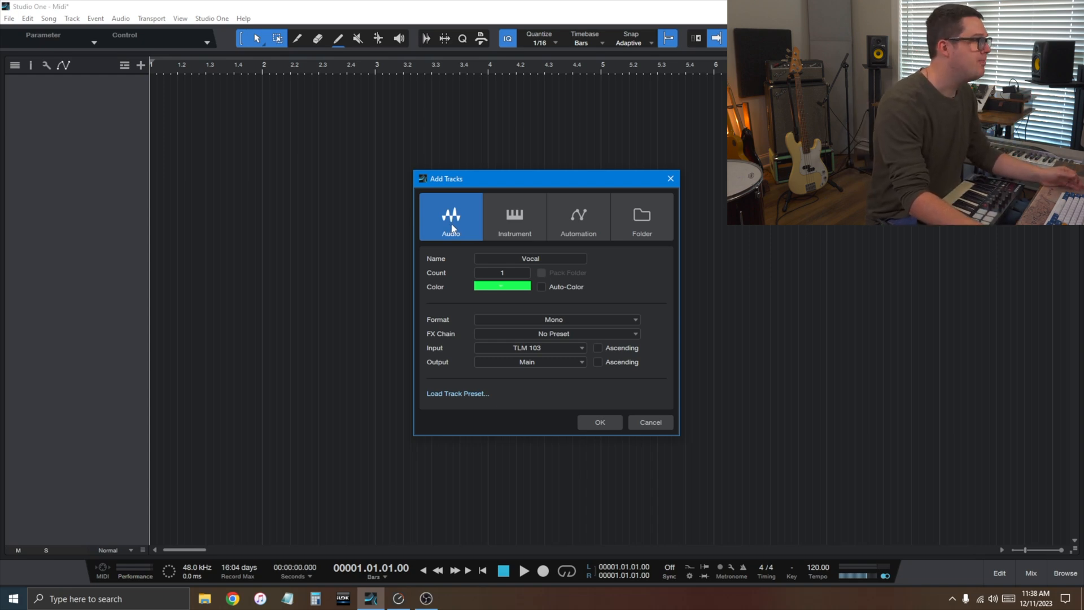
left_click(515, 216)
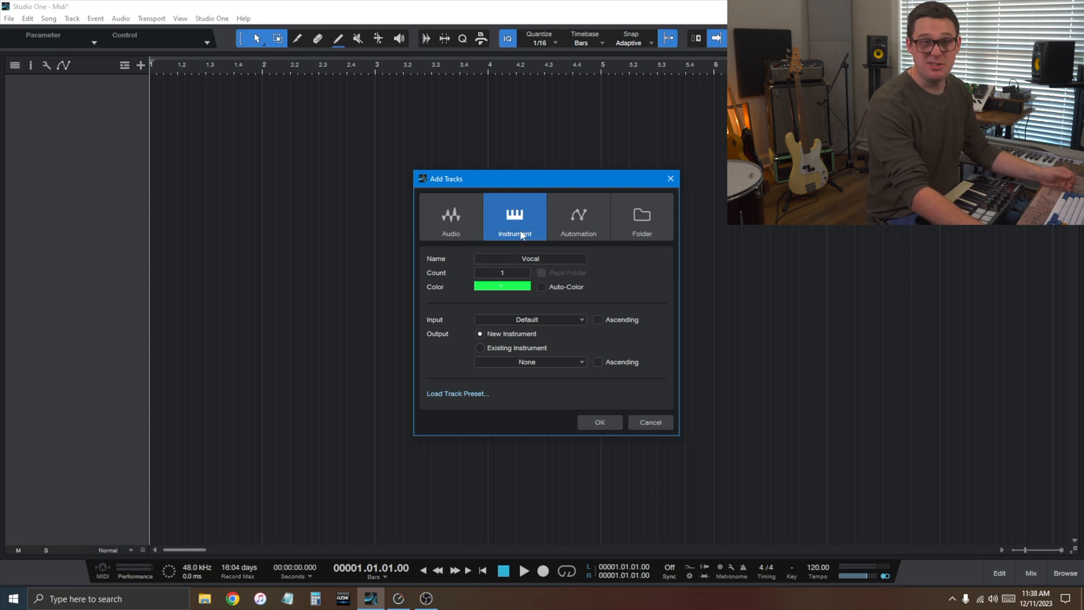
Name the track Organ, colour it orange, set input Oxygen25 | Any and output New Instrument, and create it.
double_click(530, 257)
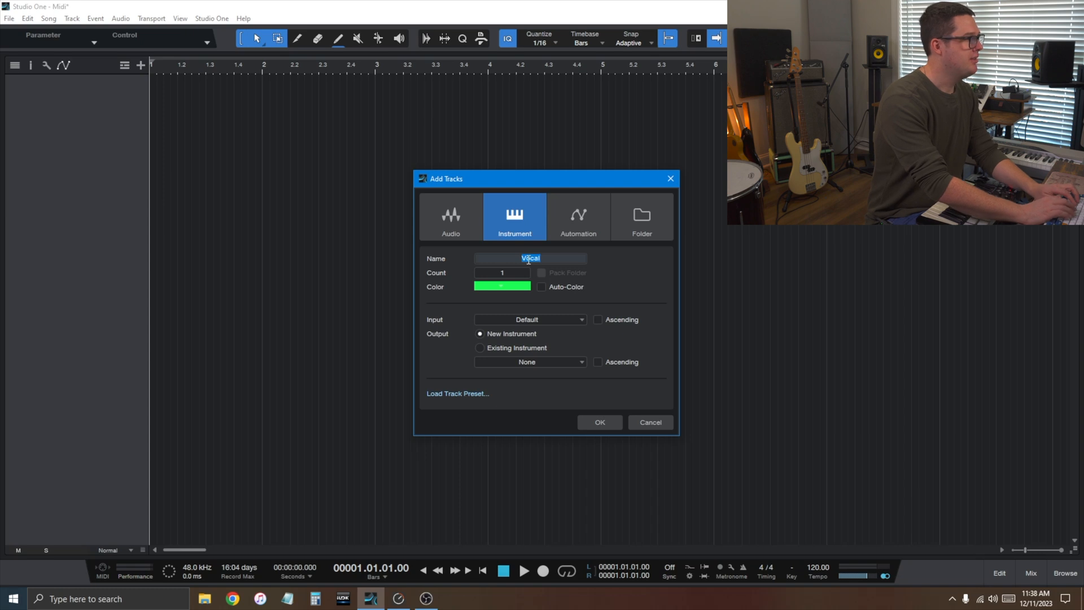
type("Organ")
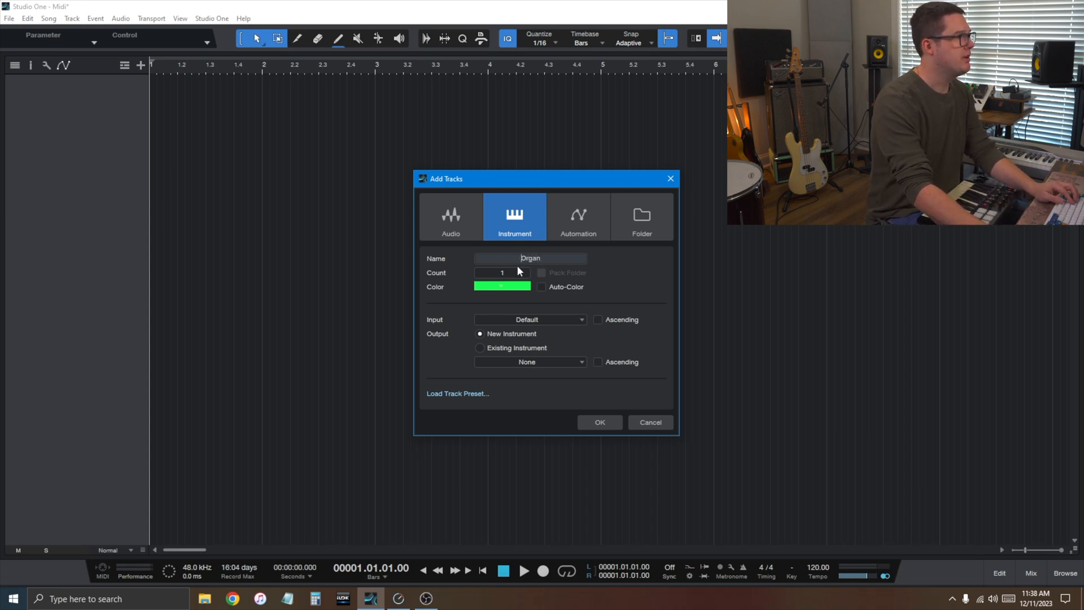
left_click(501, 285)
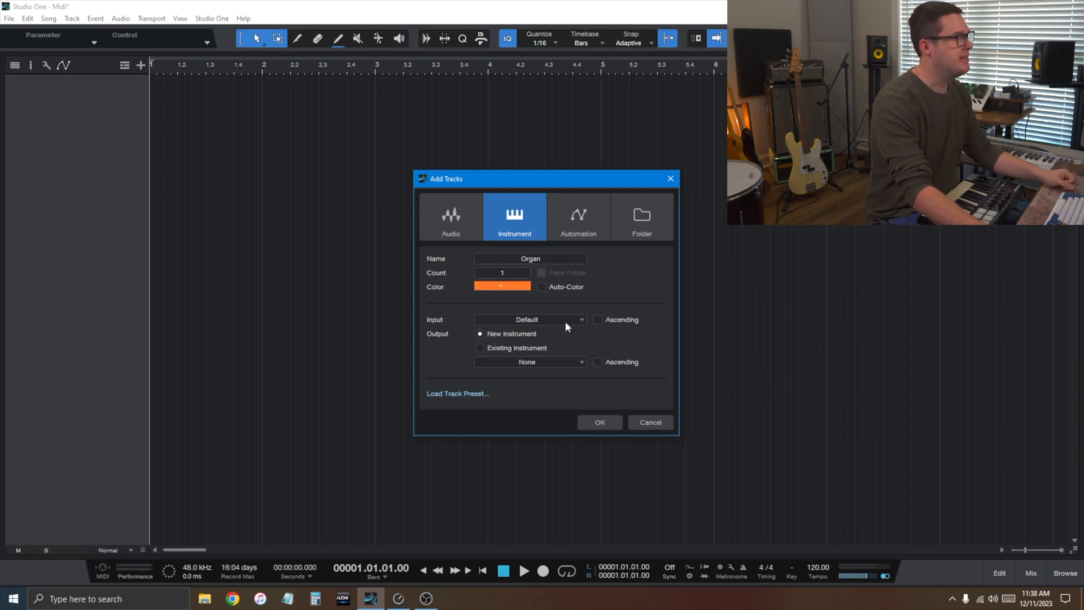
left_click(528, 318)
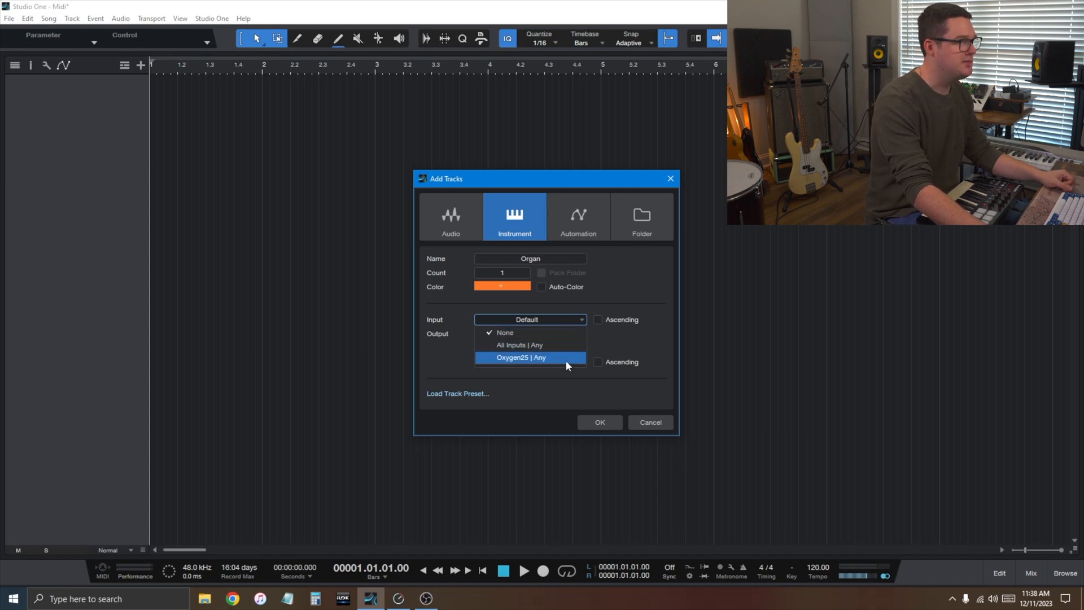
left_click(520, 358)
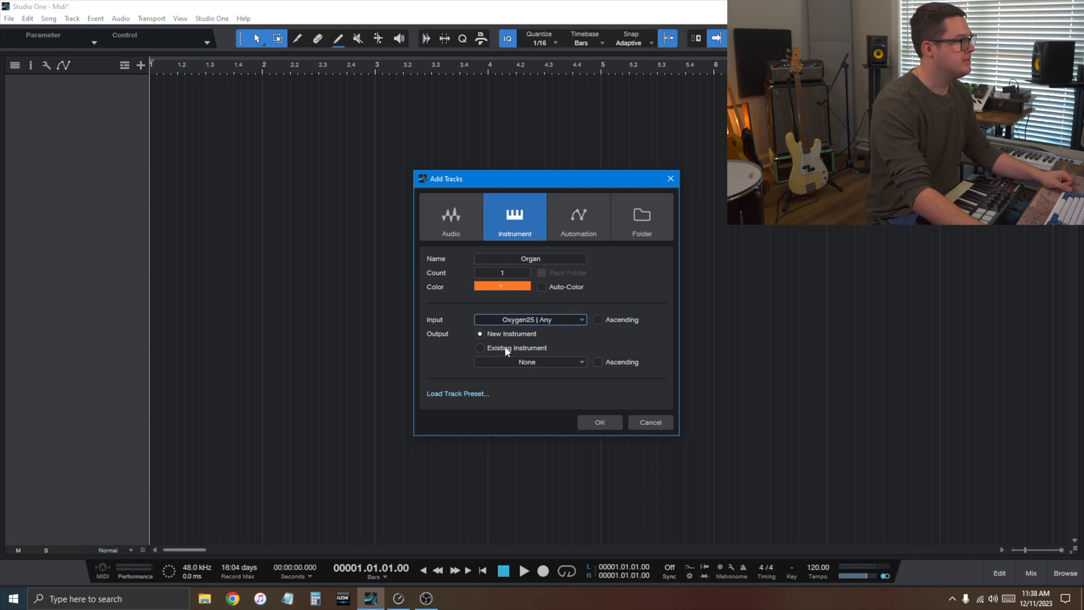
left_click(479, 348)
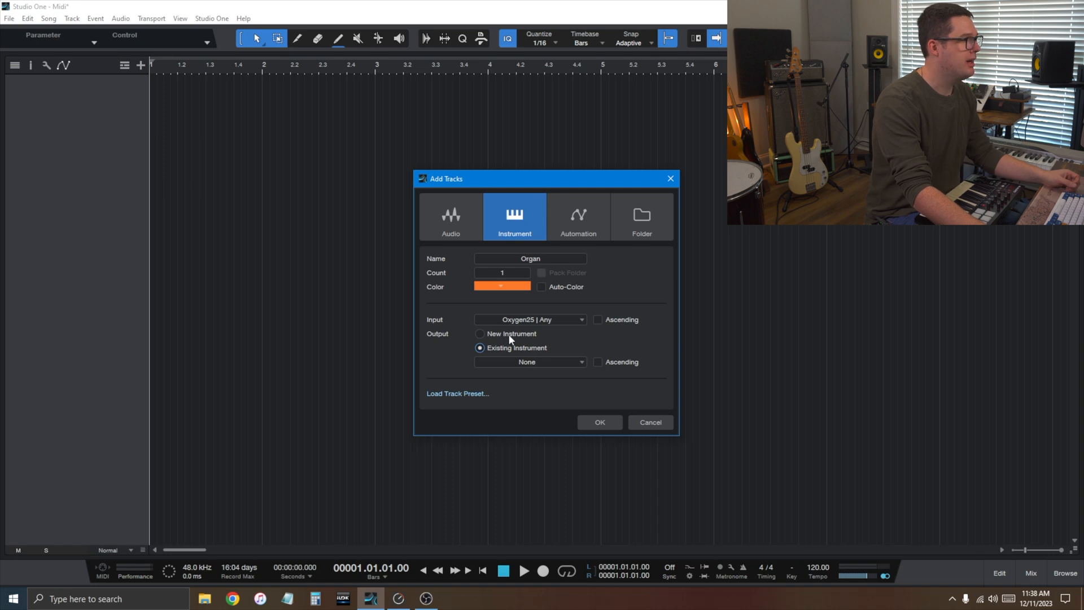
left_click(480, 333)
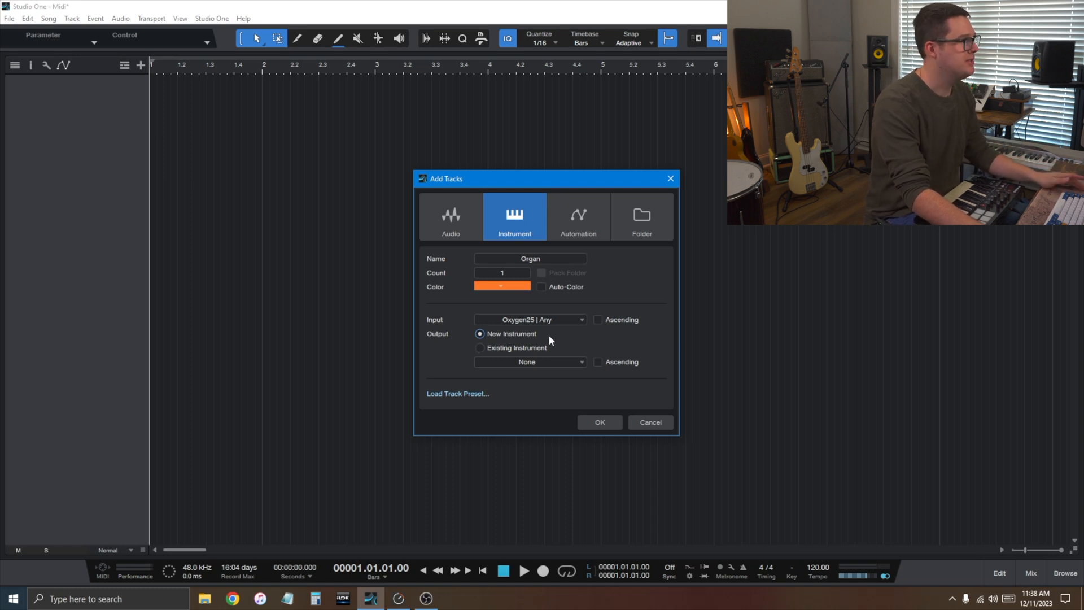
left_click(598, 421)
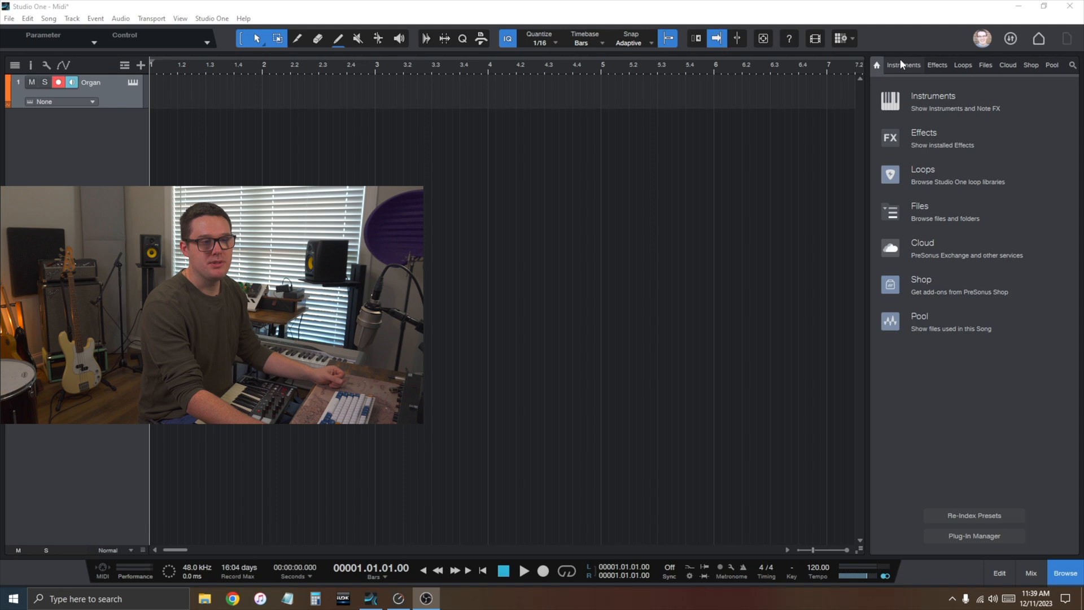
Show the Instruments browser, collapsing Toontrack and expanding the PreSonus vendor folder.
left_click(903, 64)
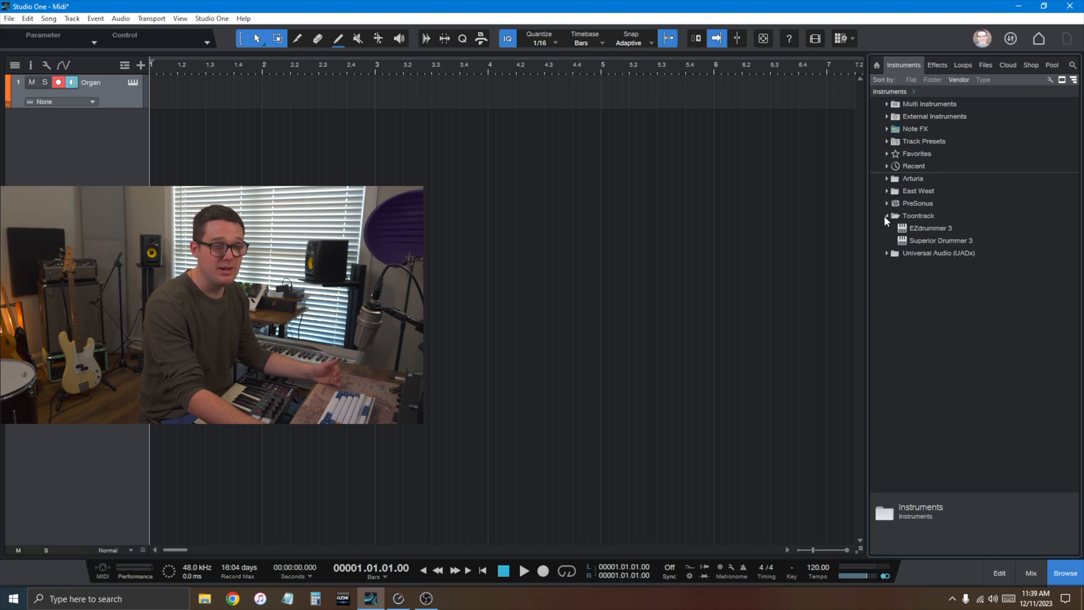
left_click(916, 214)
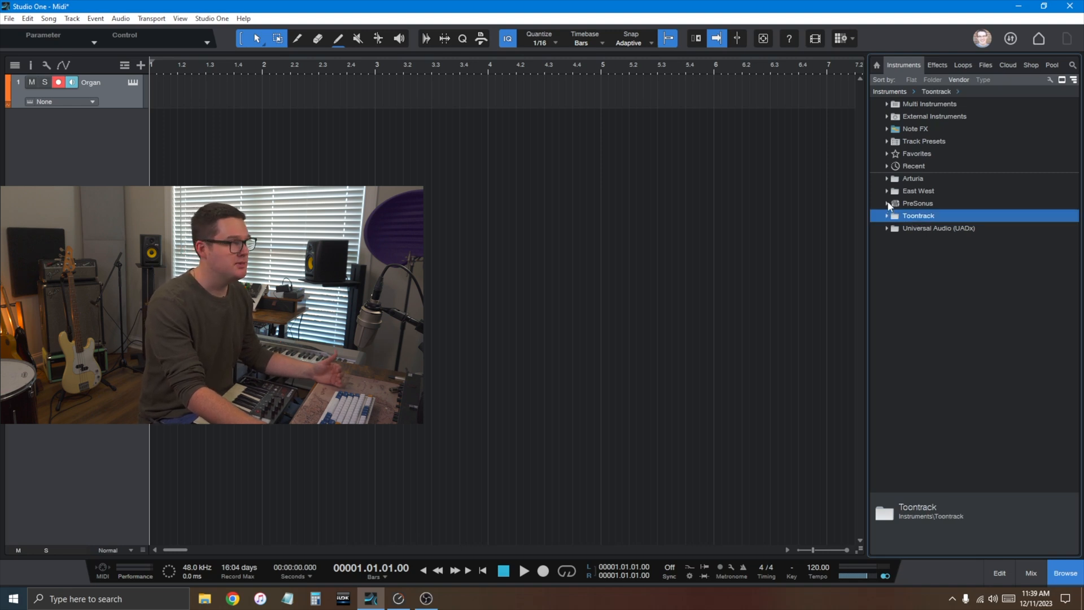
left_click(916, 203)
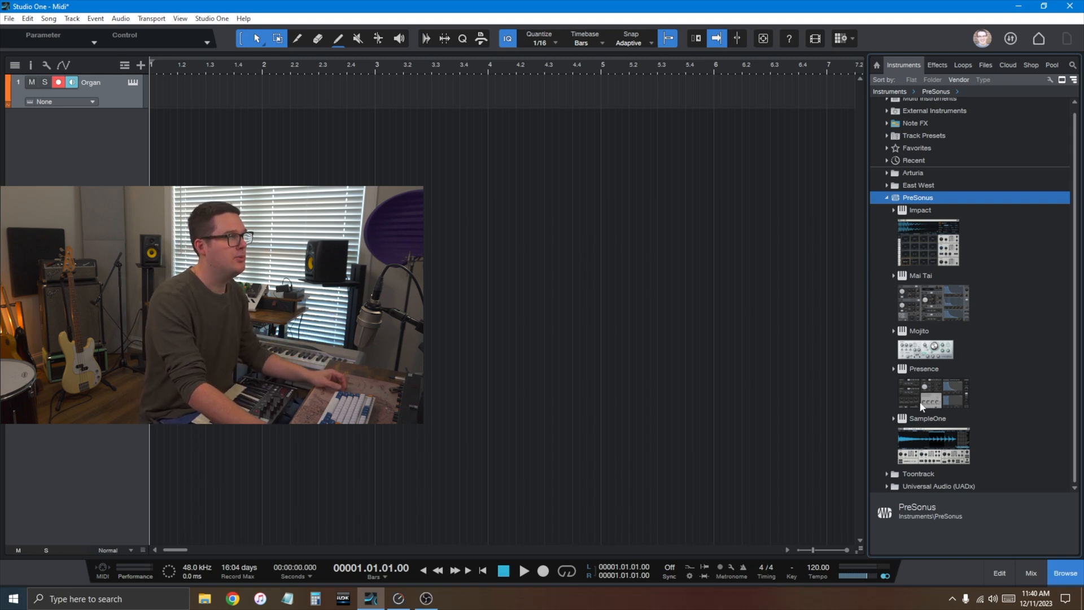
left_click(894, 198)
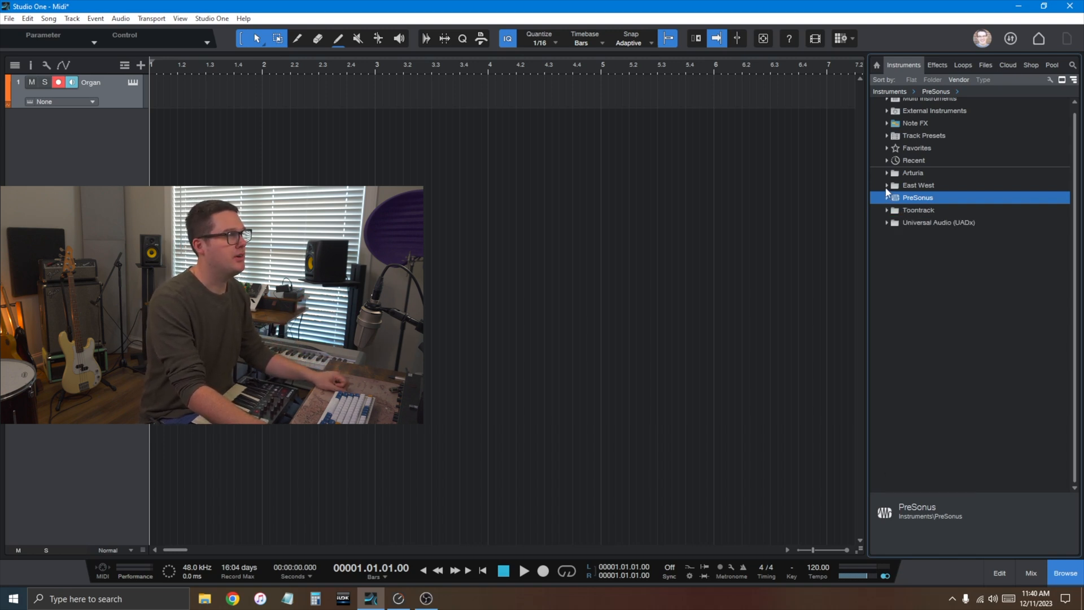
left_click(887, 196)
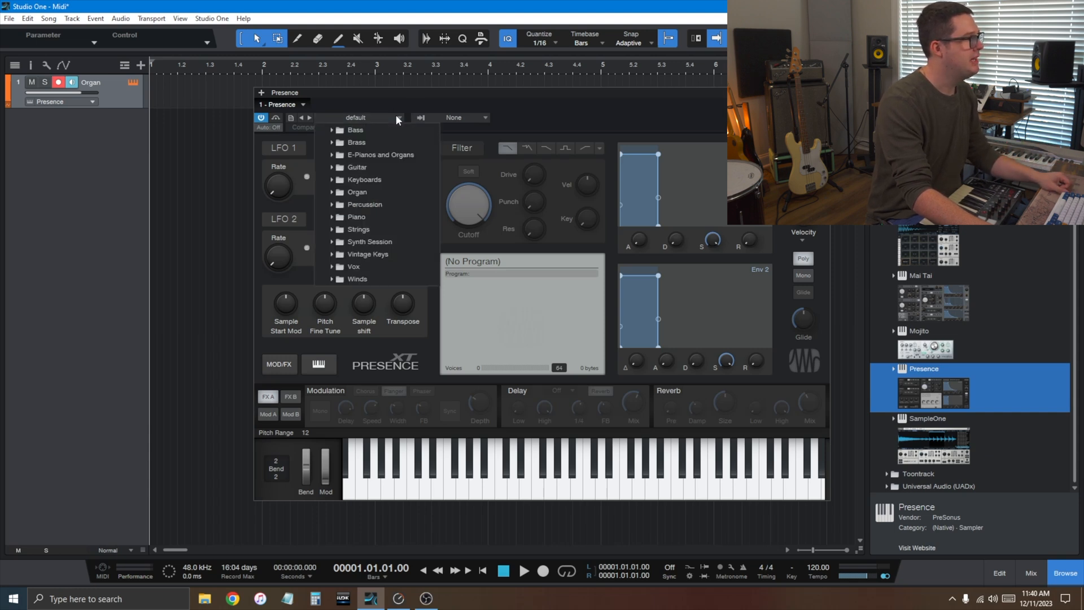
Load the Organ Full preset in Presence on the Organ track.
left_click(357, 192)
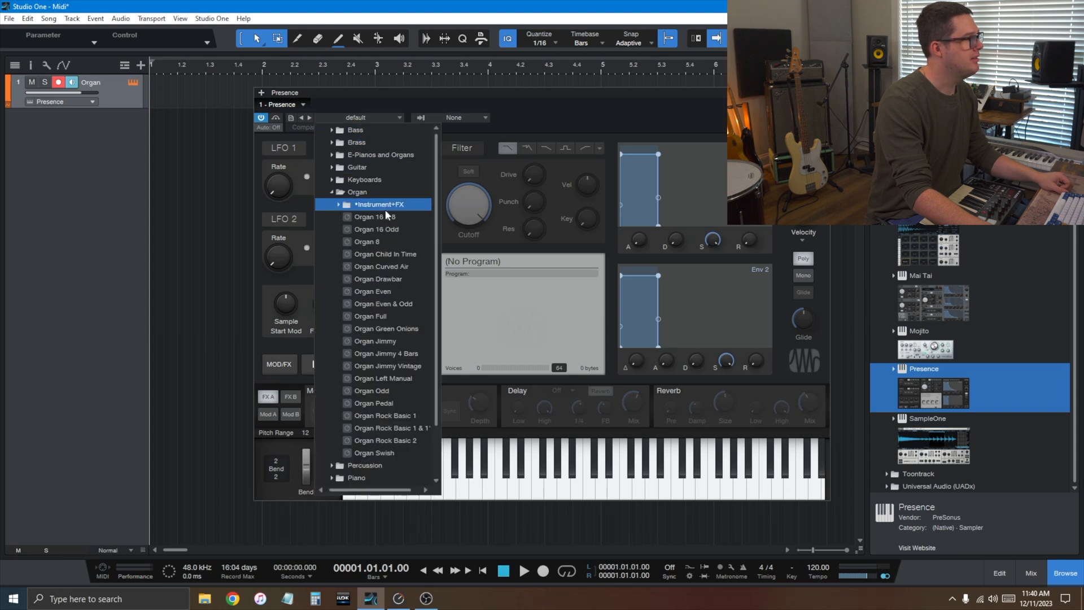
left_click(371, 316)
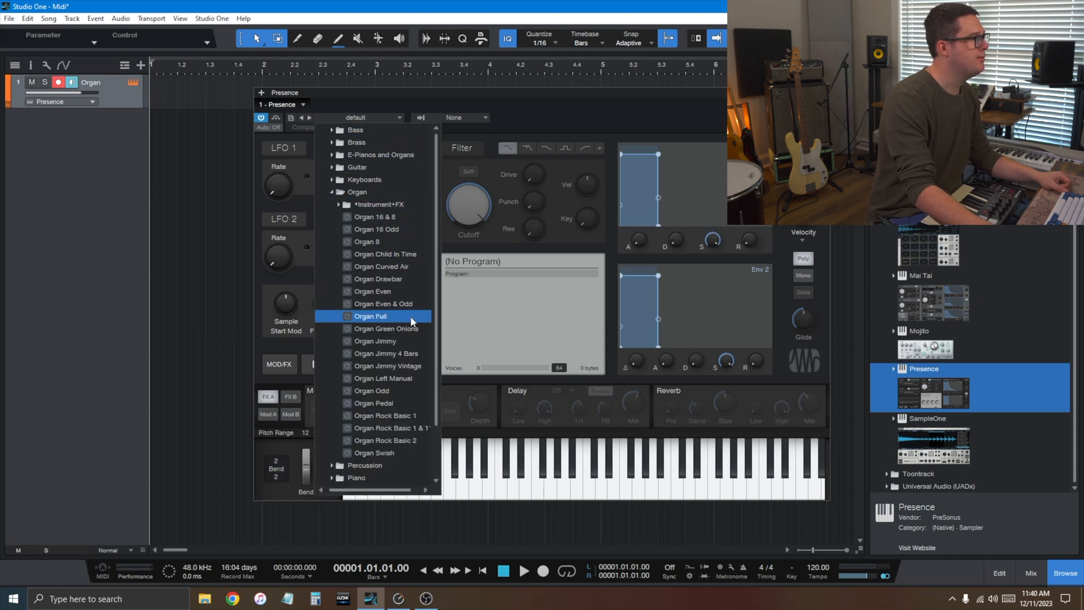
left_click(370, 316)
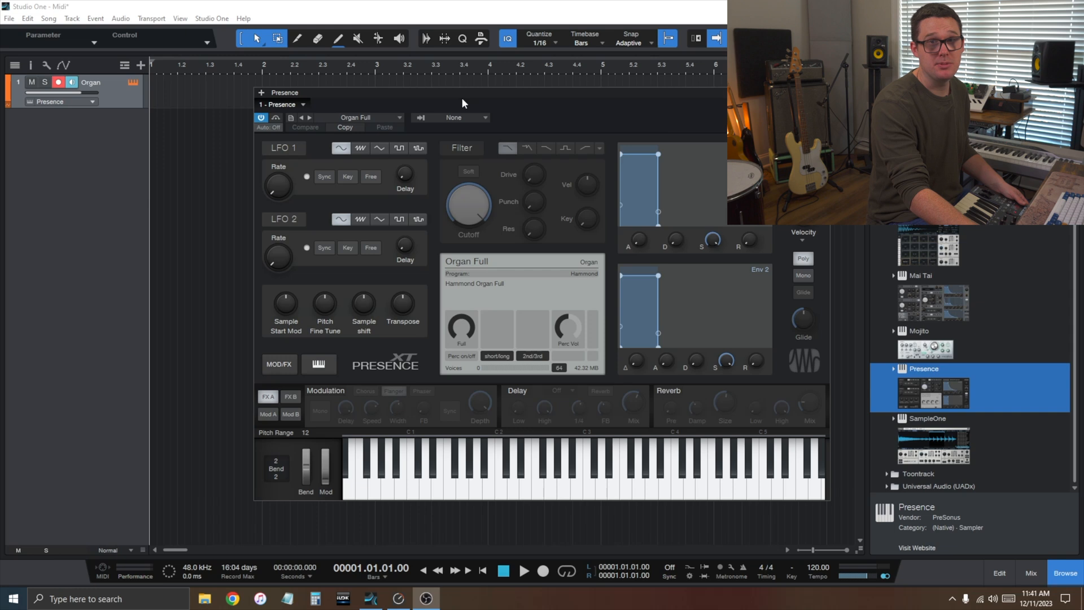
mouse_move(625, 126)
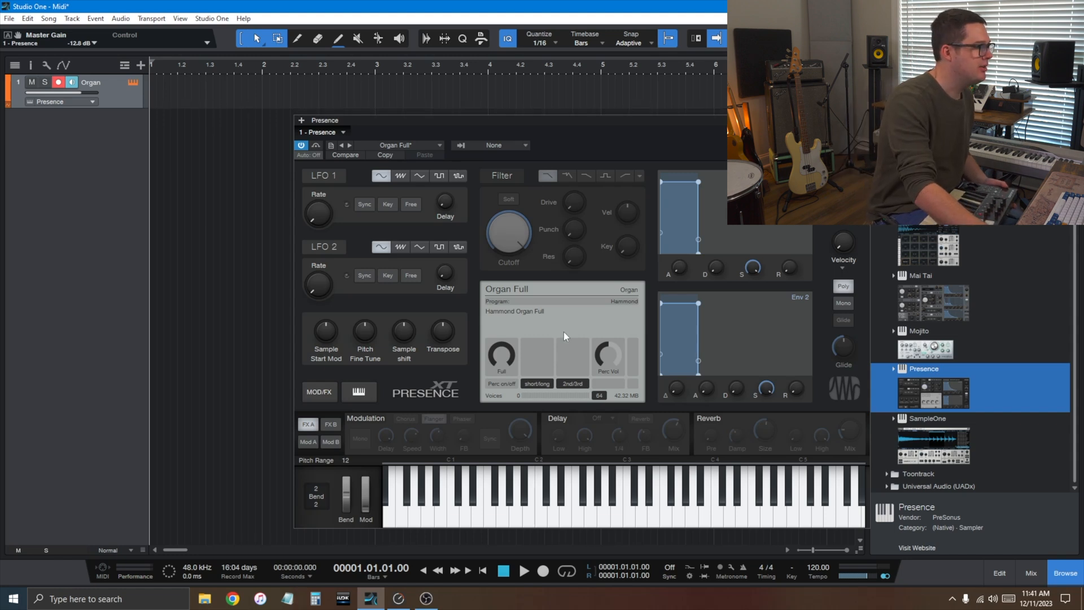
mouse_move(739, 582)
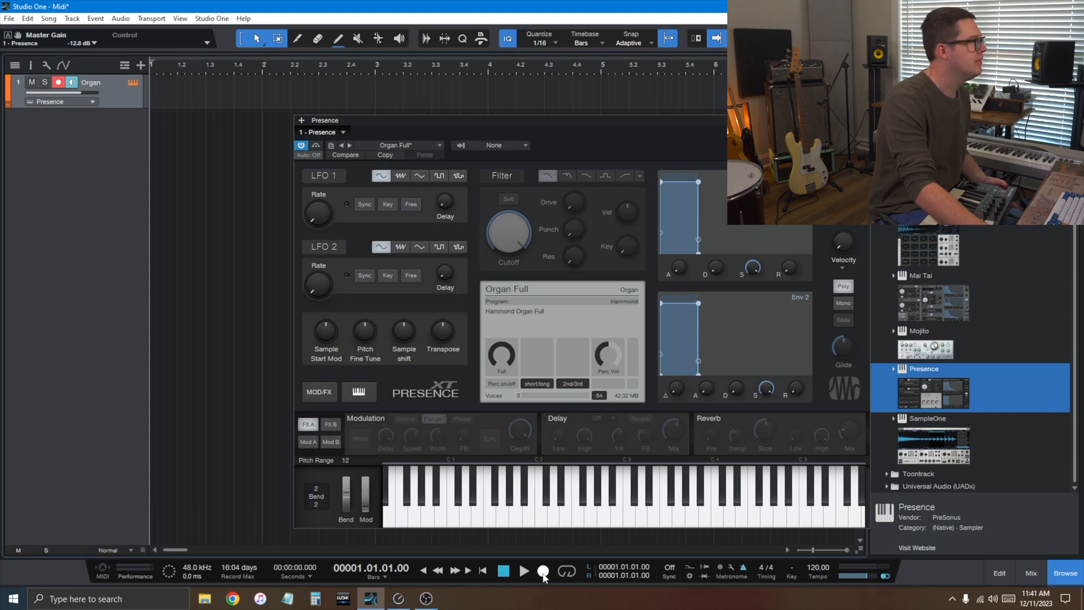
Record an organ MIDI performance on the Organ track, then stop.
left_click(543, 570)
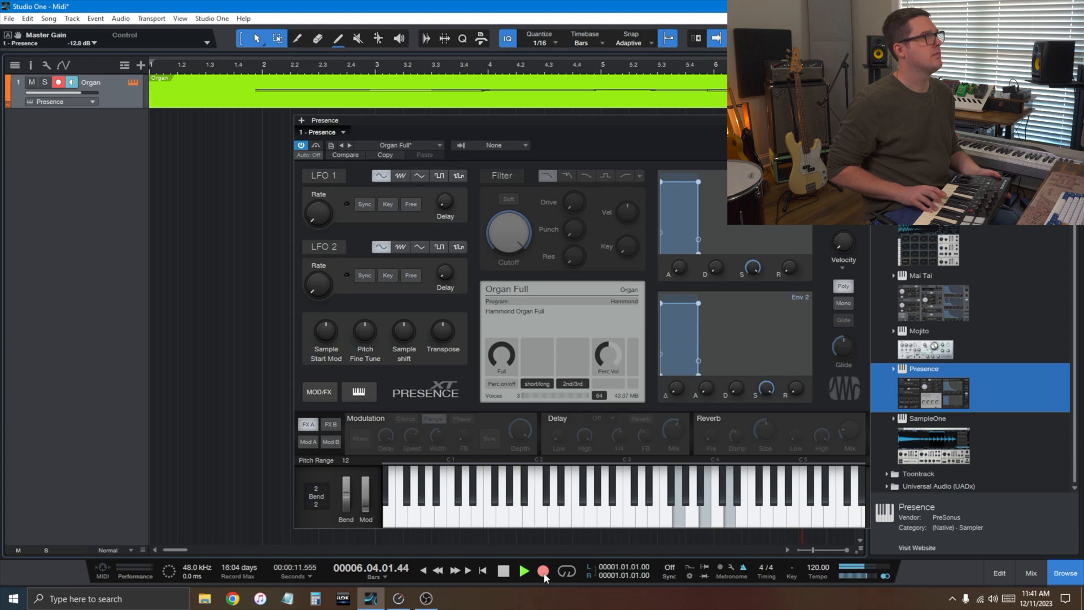
left_click(543, 570)
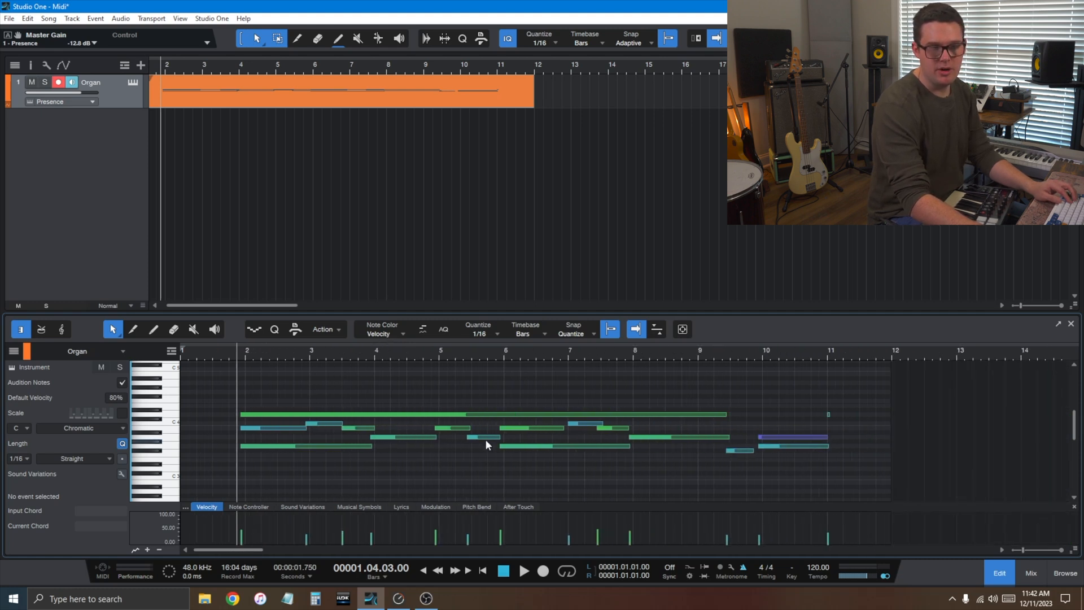
mouse_move(222, 353)
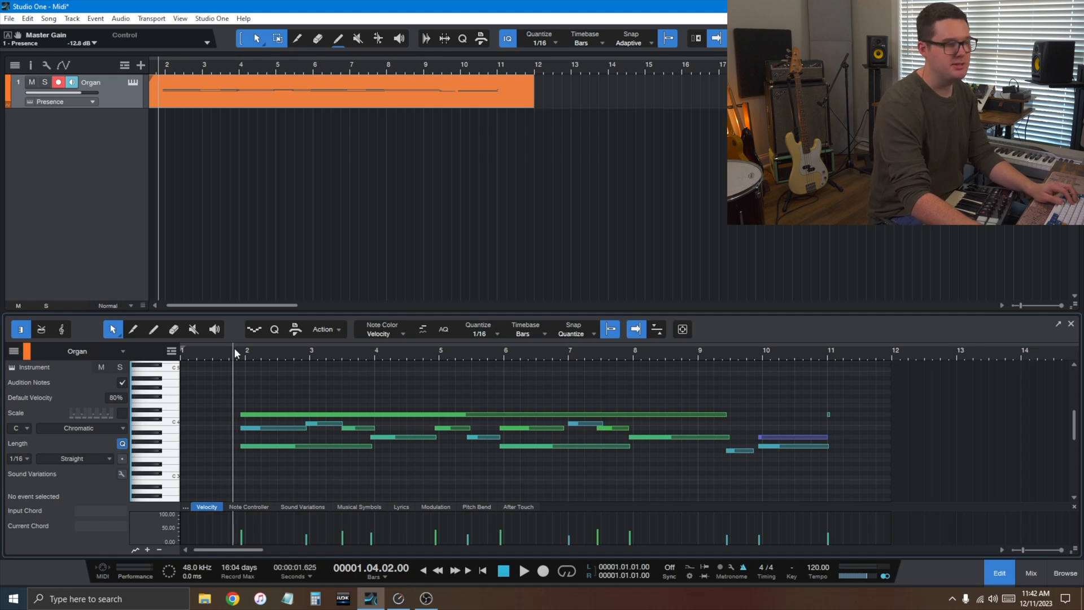
left_click(524, 571)
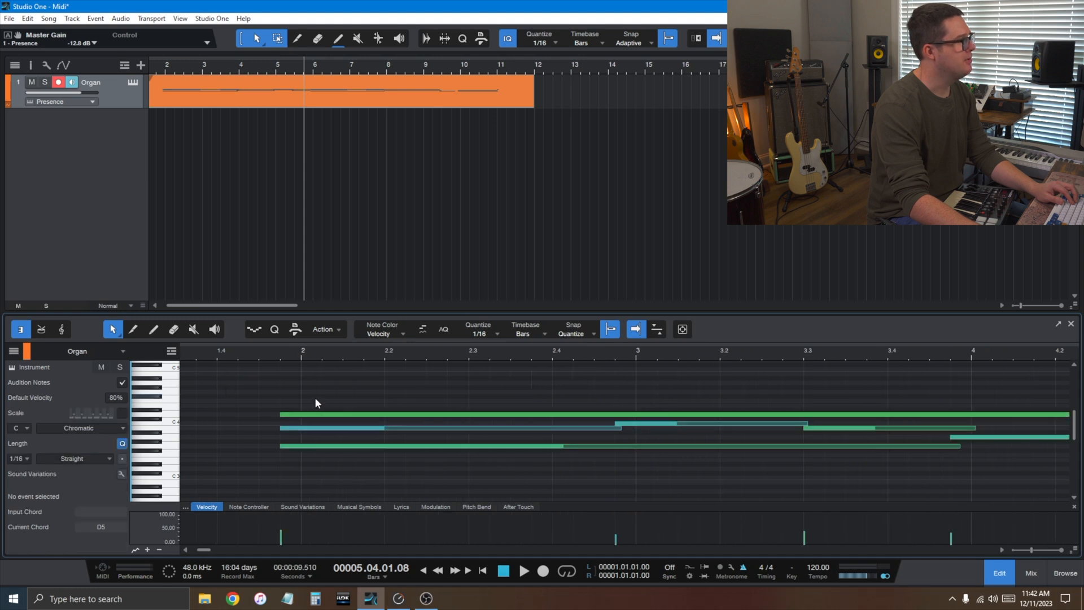
left_click(318, 447)
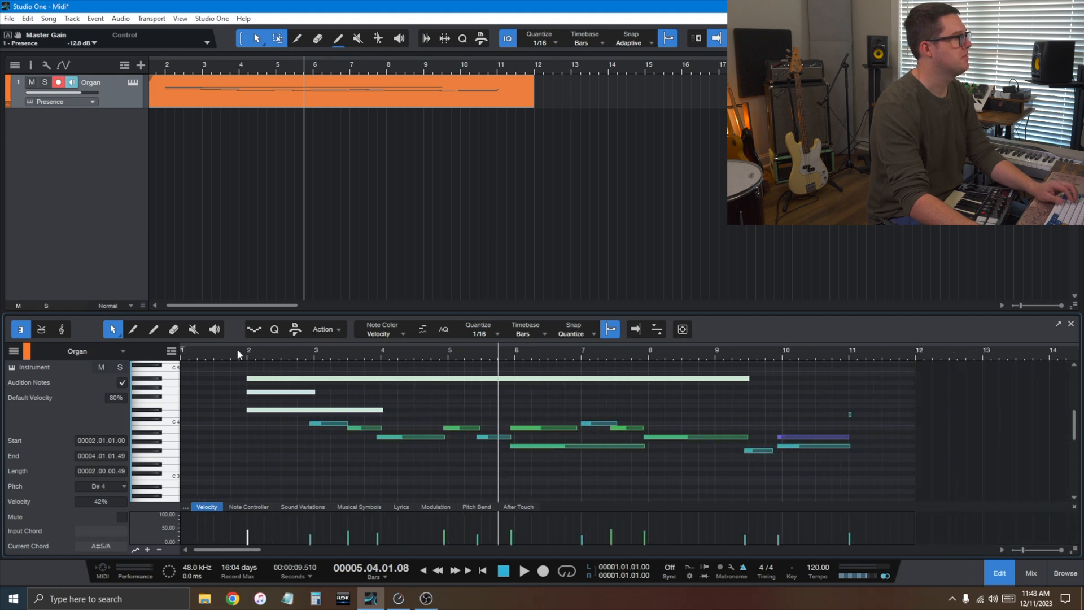
left_click(523, 570)
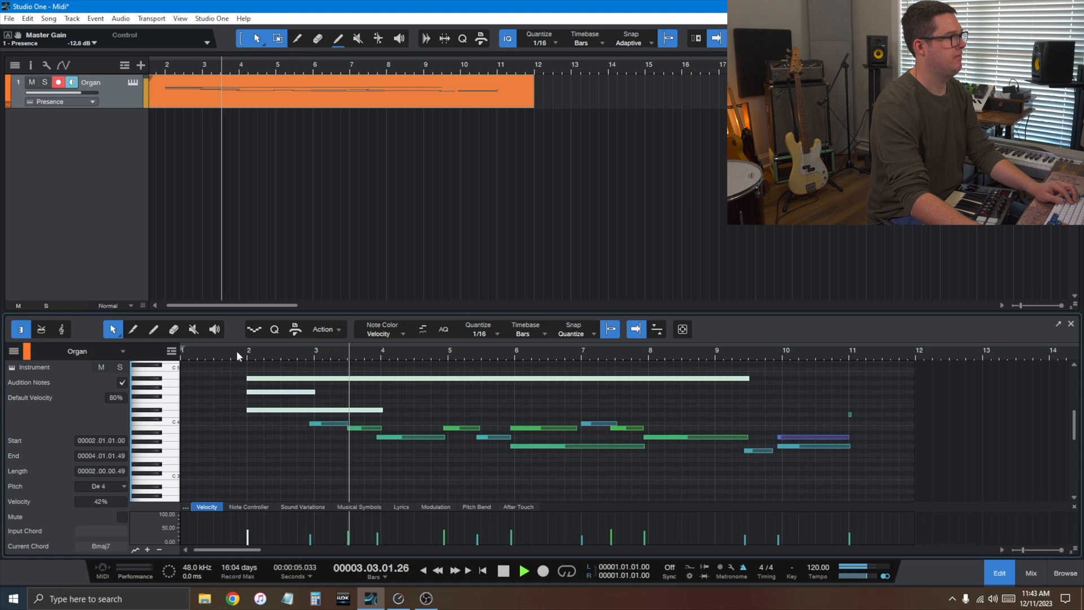
left_click(523, 570)
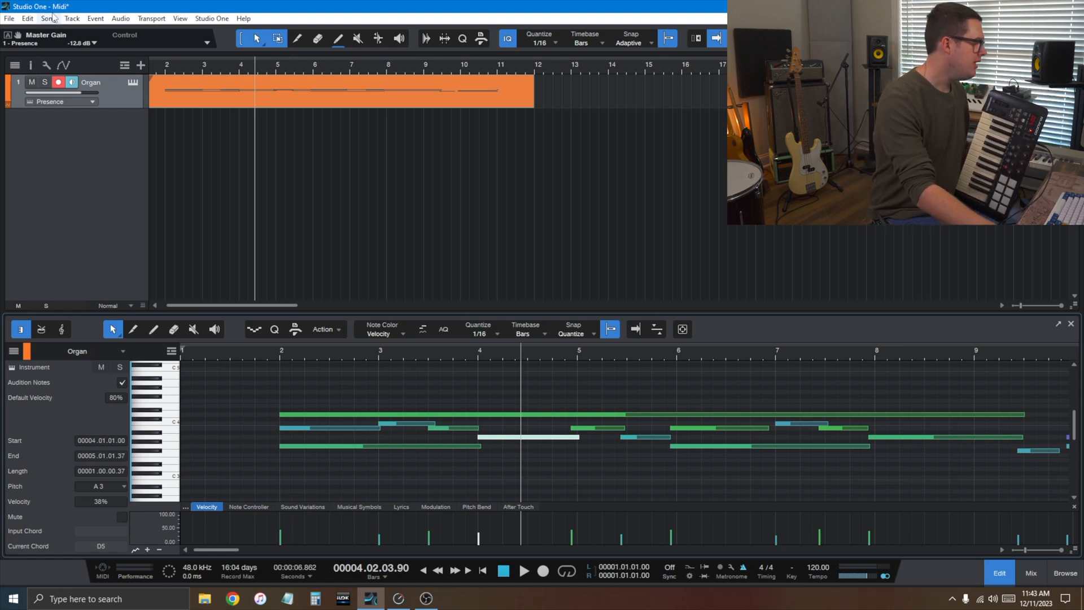
mouse_move(132, 83)
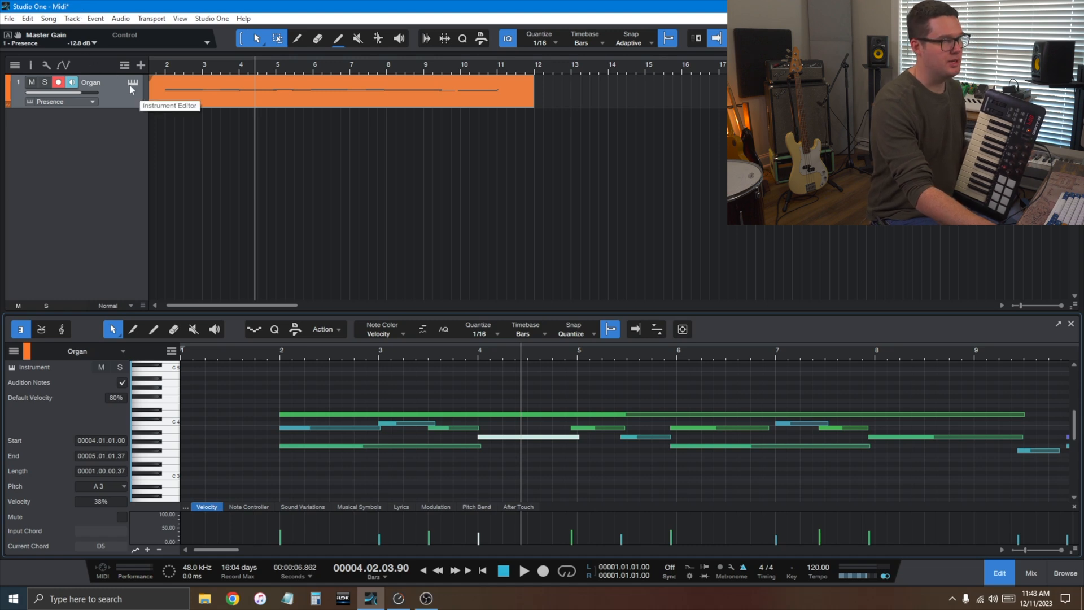
In the track's Presence editor, load the Brass > French Horn Full sound and start playback.
left_click(132, 82)
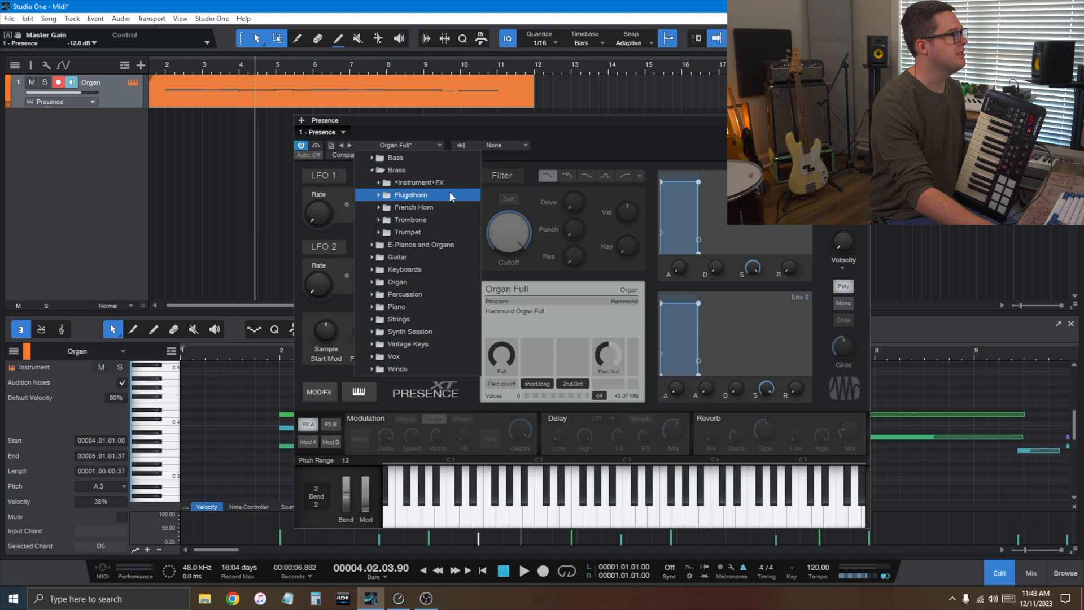
left_click(414, 207)
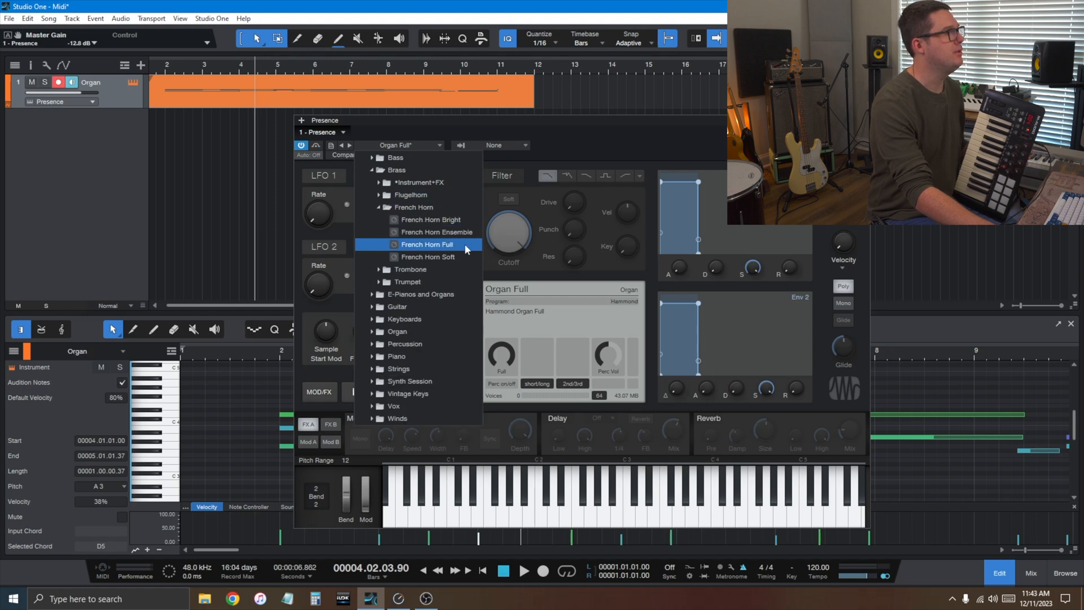
left_click(428, 244)
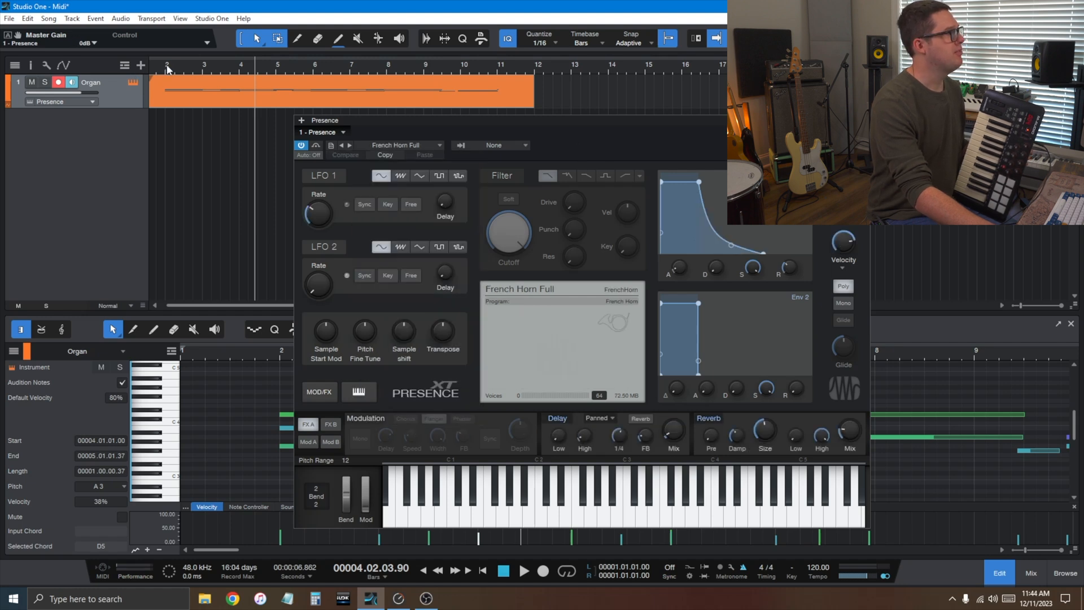
left_click(523, 570)
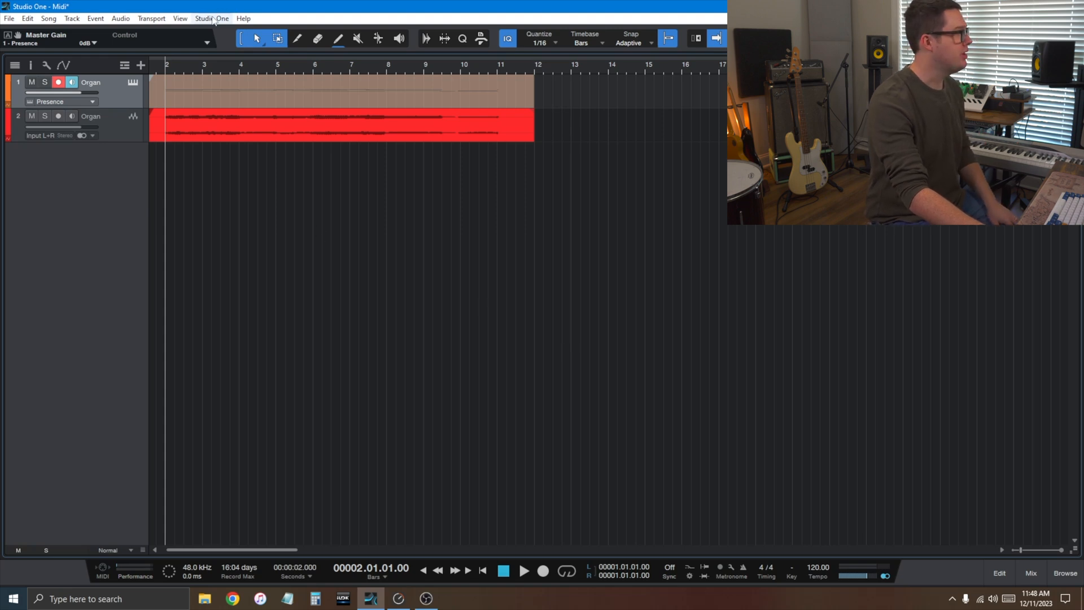
Reopen Studio One's options to reach the external devices list again.
left_click(211, 18)
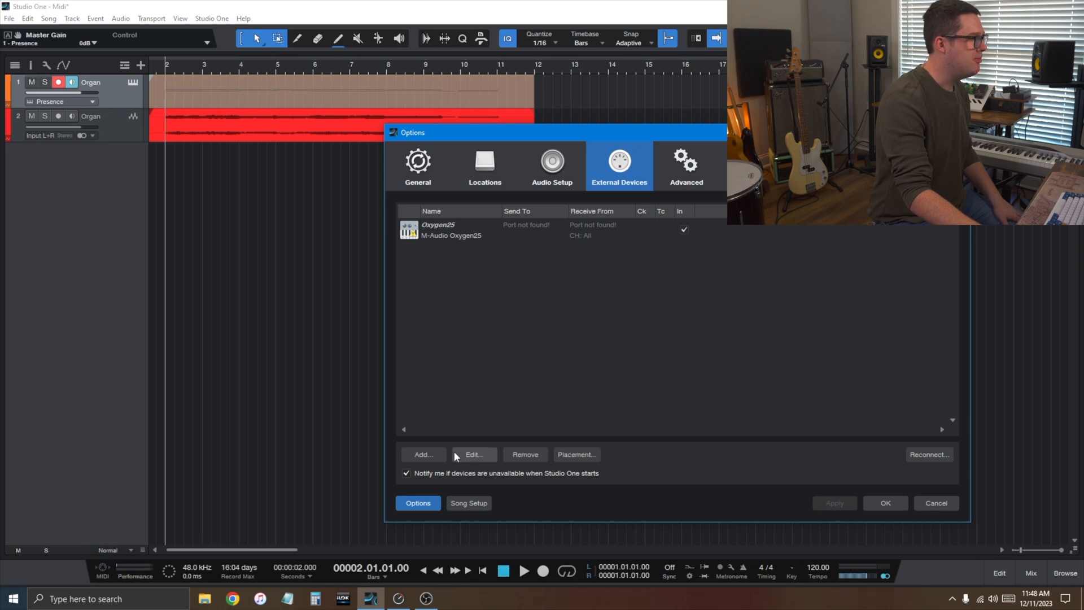
Start adding a new external MIDI device from the External Devices list.
left_click(422, 454)
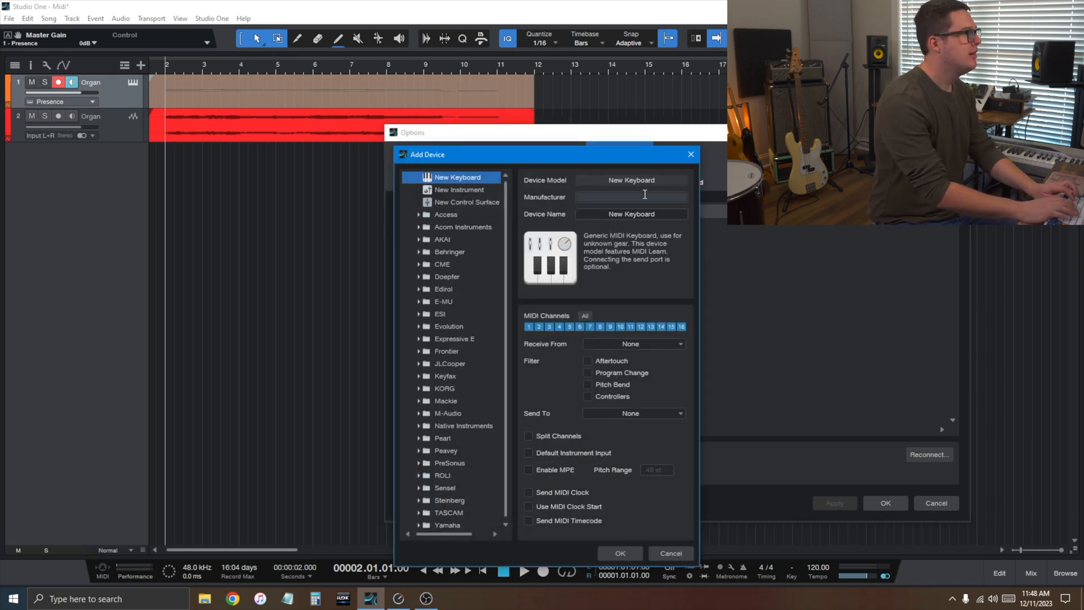
Define a Casio Privia keyboard receiving from and sending to the USB Uno MIDI Interface.
type("Casio")
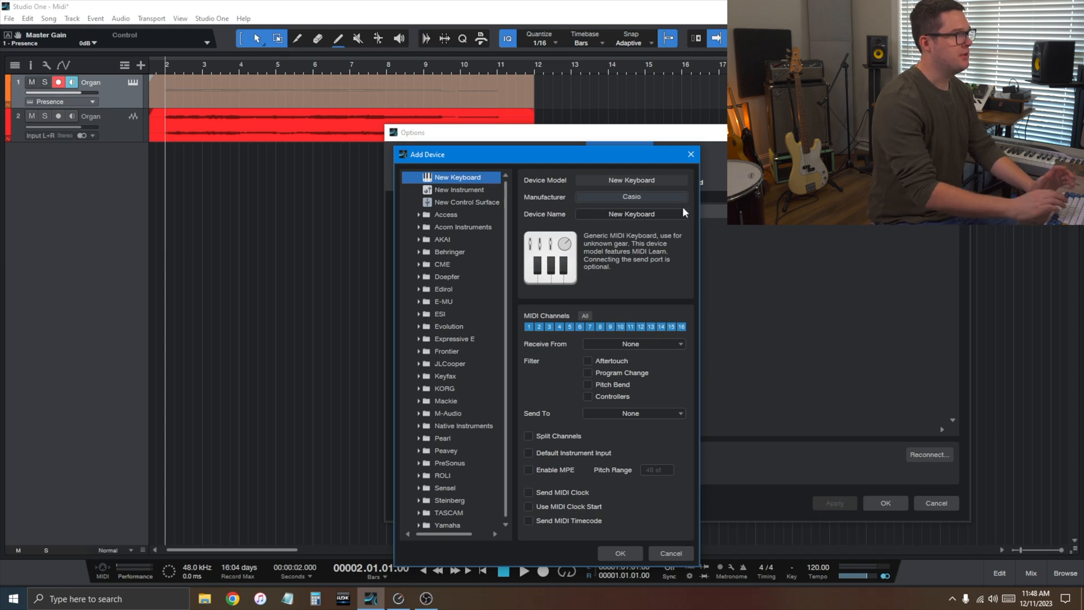
type("Privia")
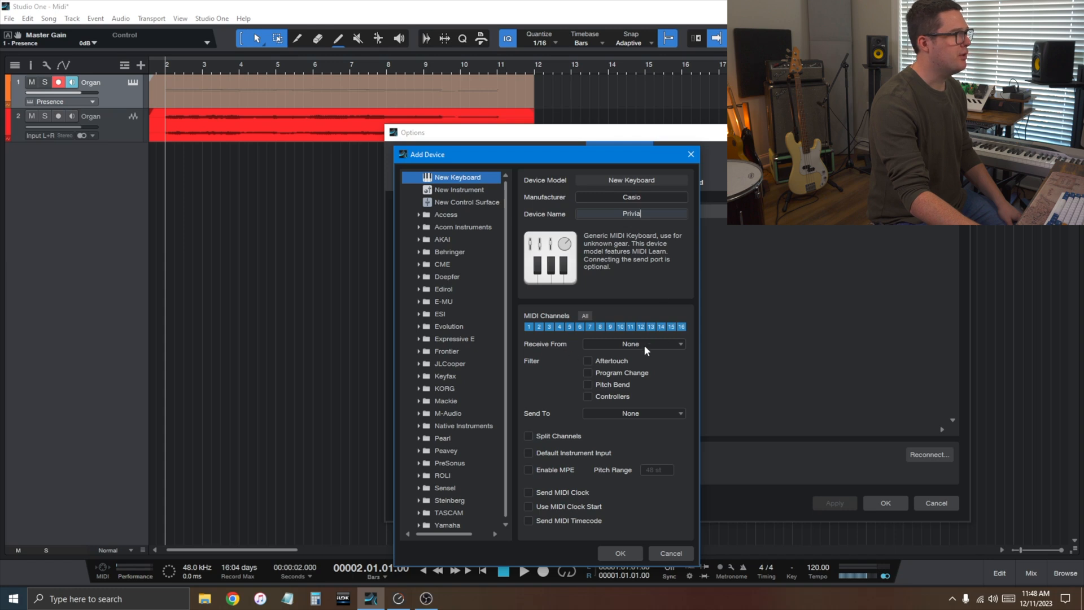
left_click(632, 343)
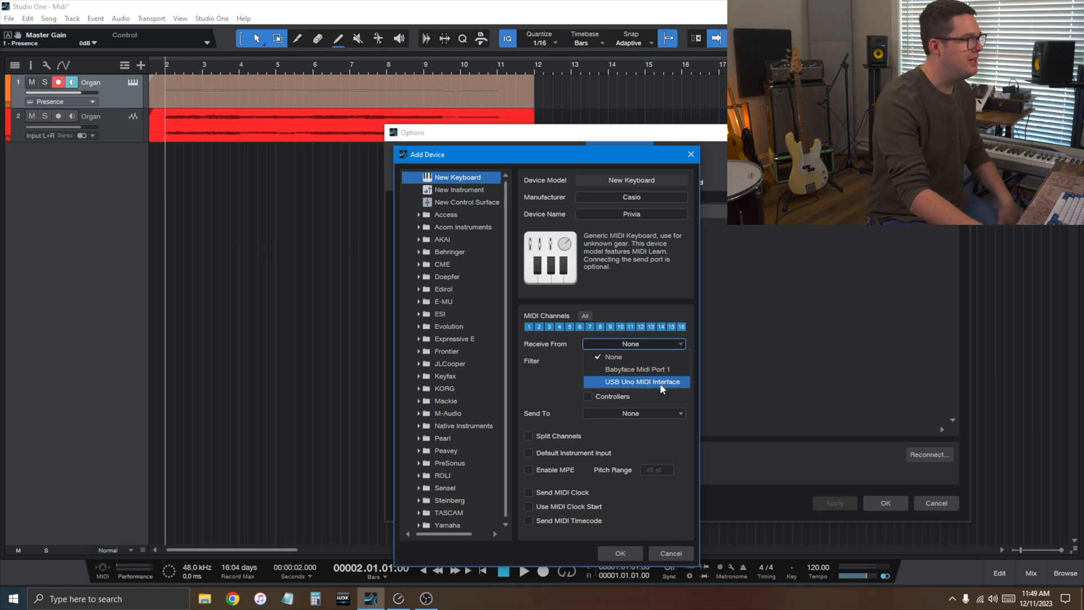
left_click(658, 381)
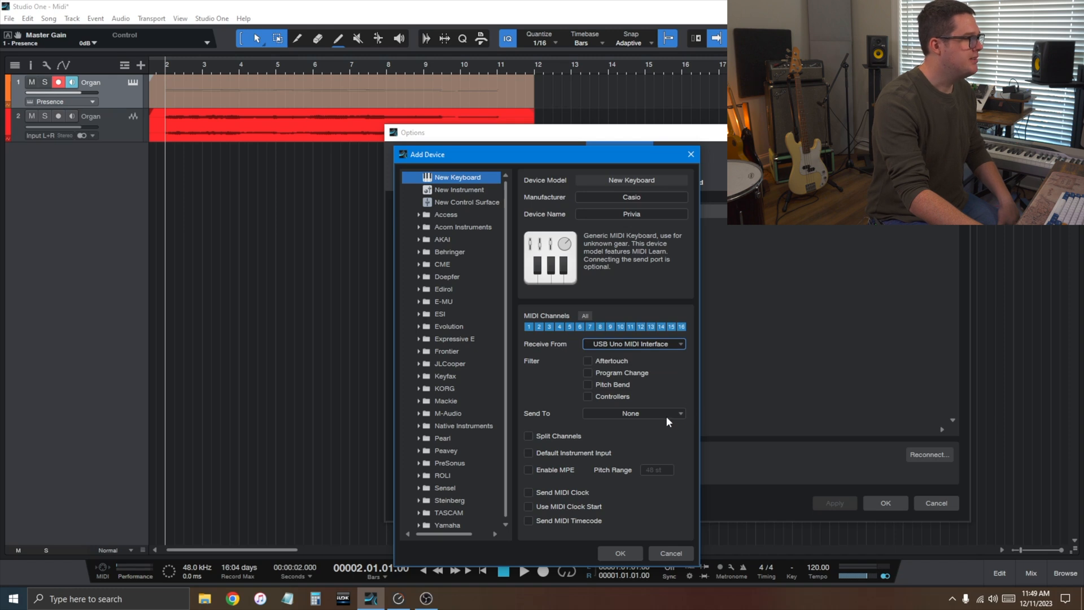
left_click(632, 413)
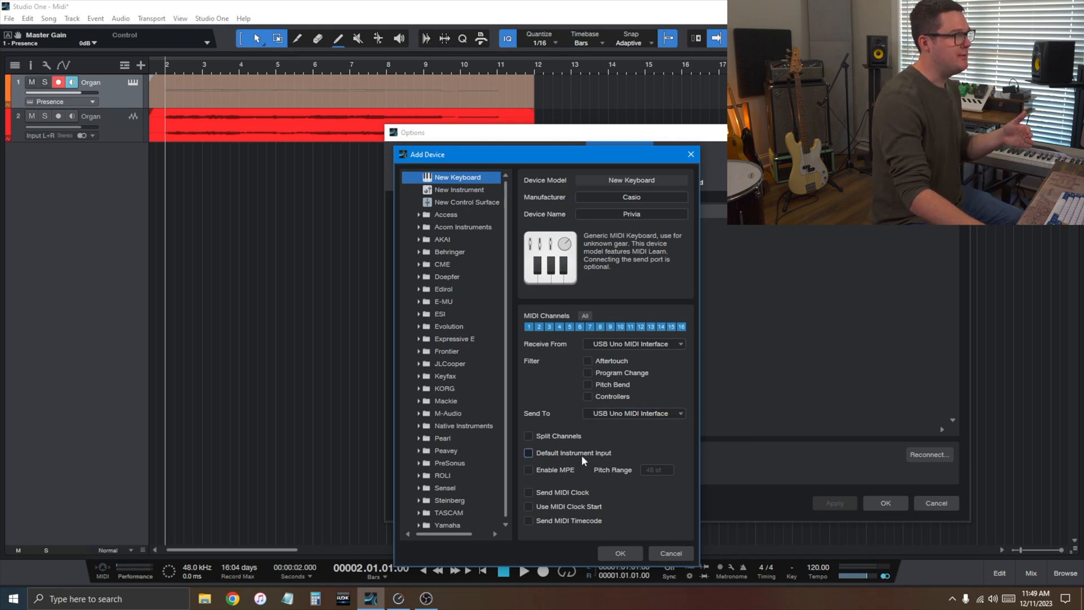
Make the Privia the default instrument input, add it, and keep the settings.
left_click(528, 451)
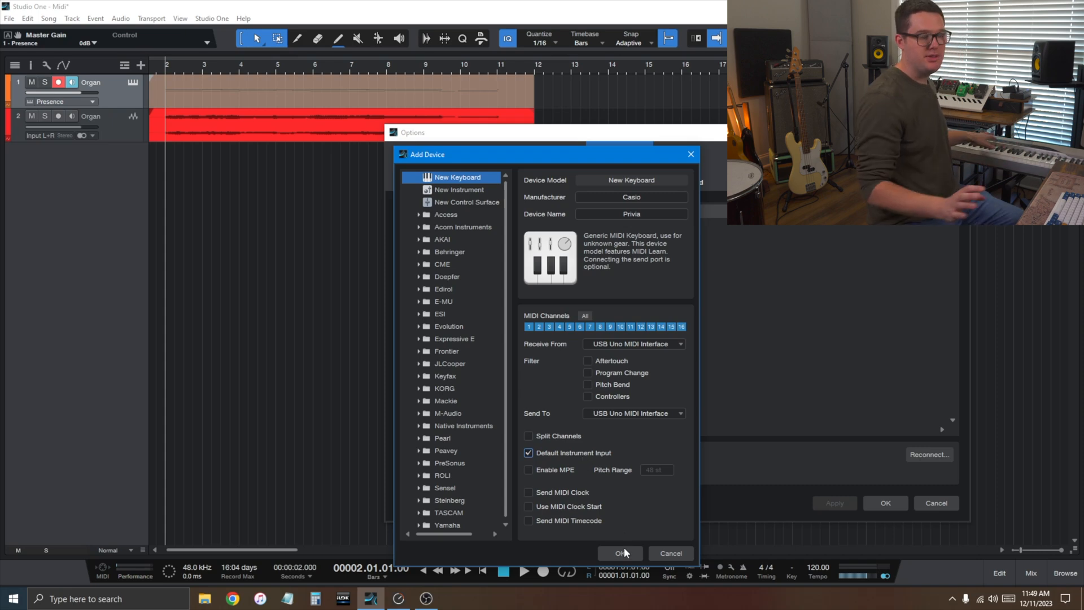
left_click(619, 553)
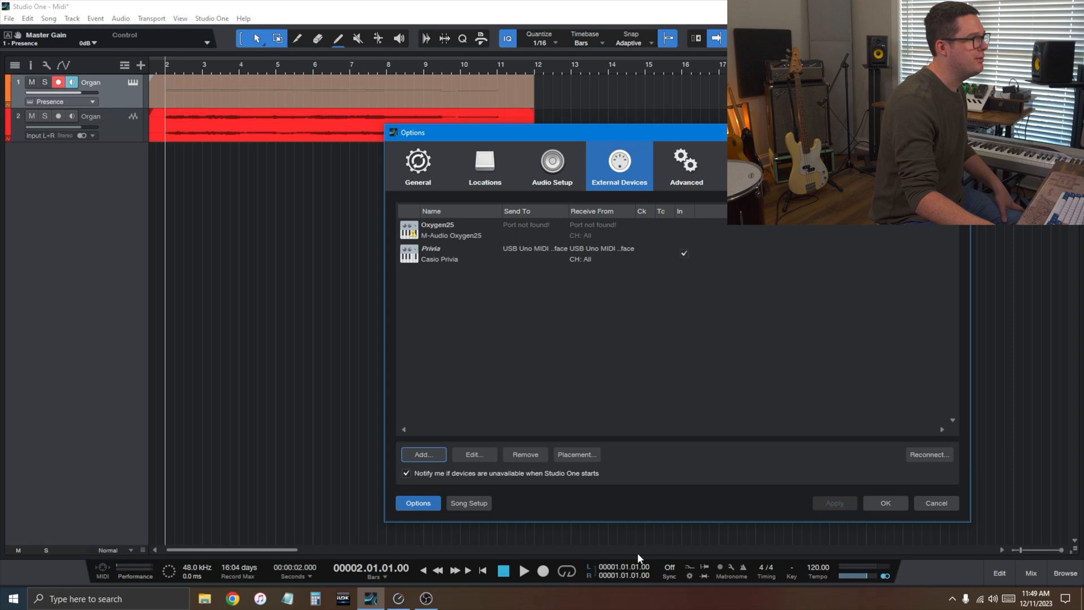
left_click(449, 253)
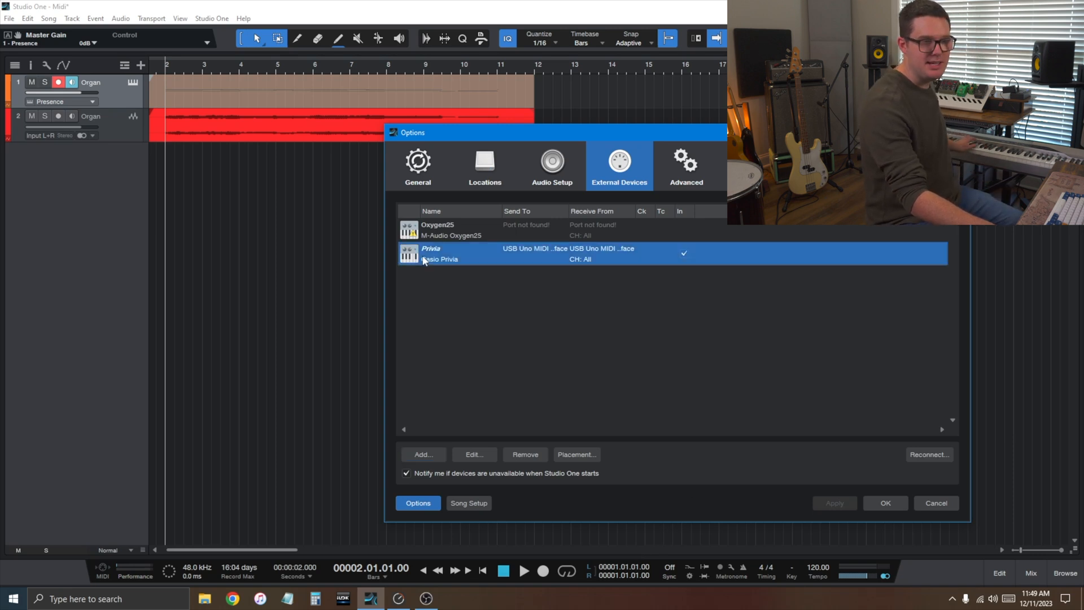
mouse_move(359, 249)
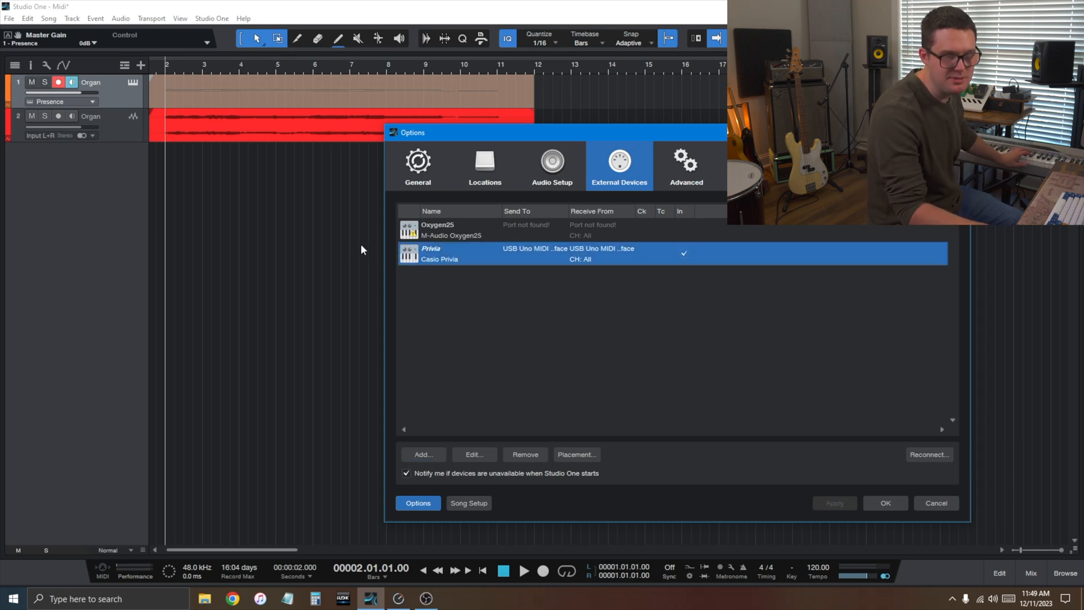
mouse_move(395, 285)
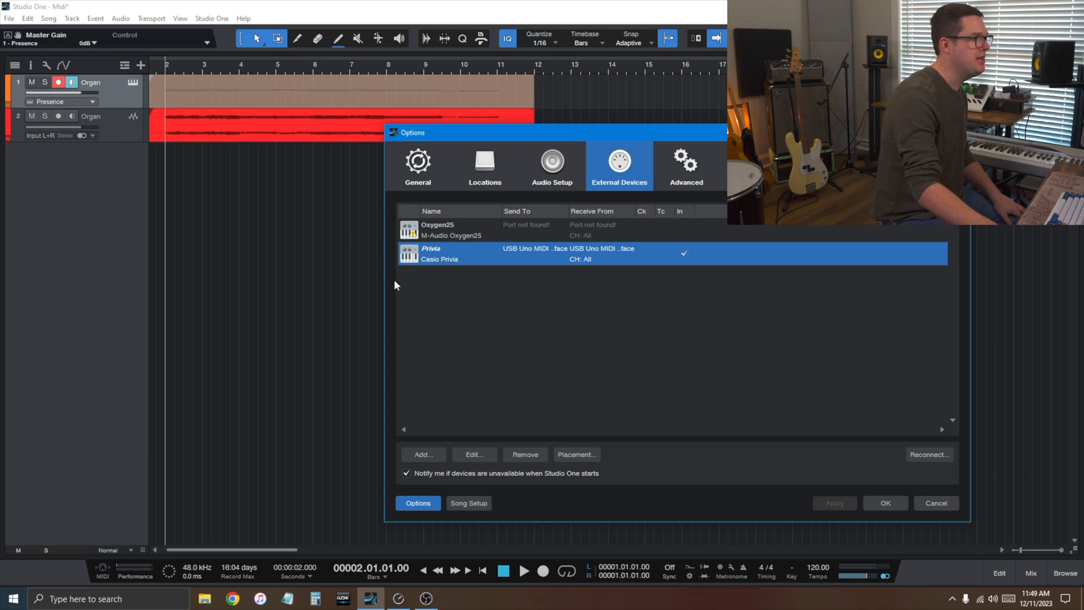
left_click(884, 502)
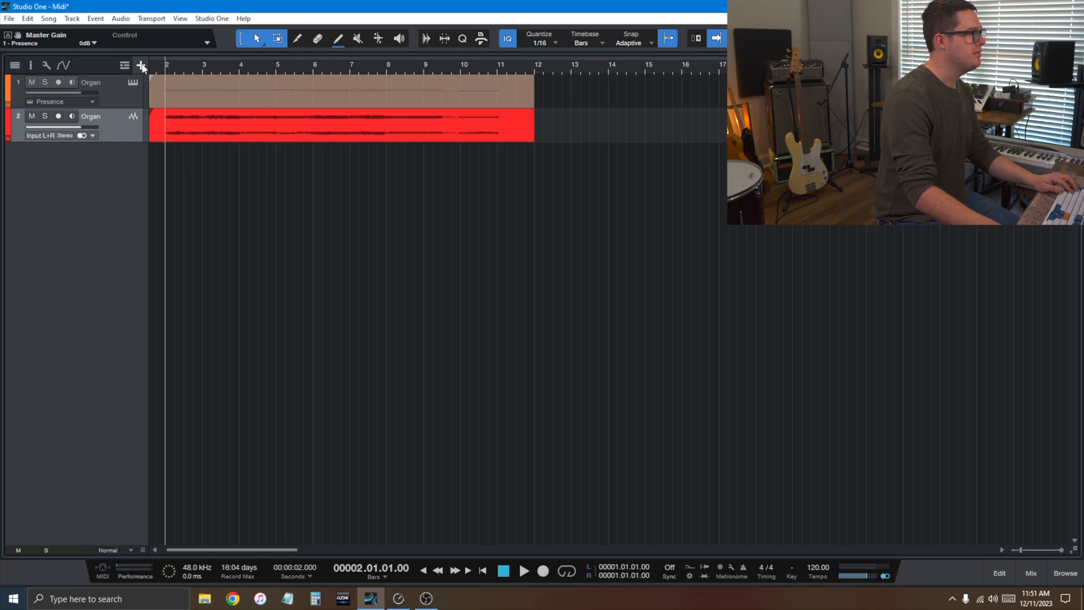
Begin a new instrument track named Guitar Fake taking note input from the Privia keyboard.
left_click(141, 65)
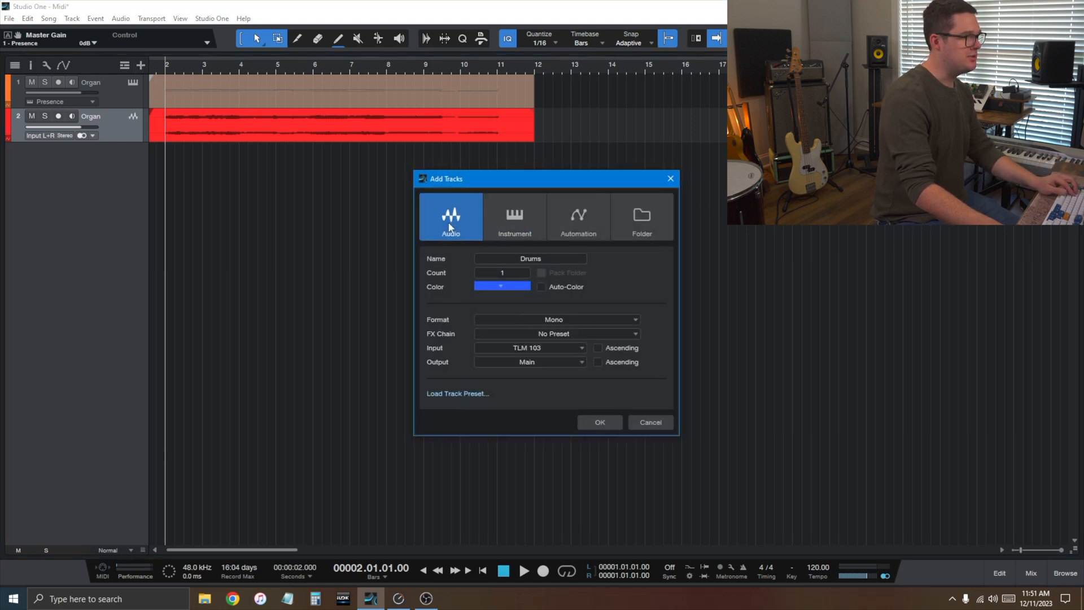
left_click(514, 216)
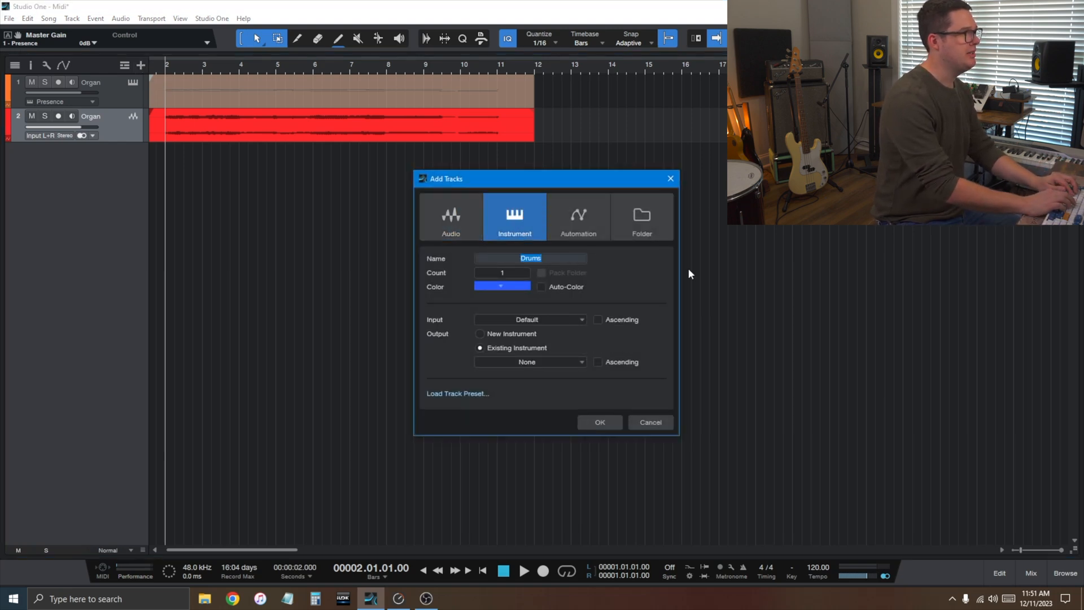
type("Guitar")
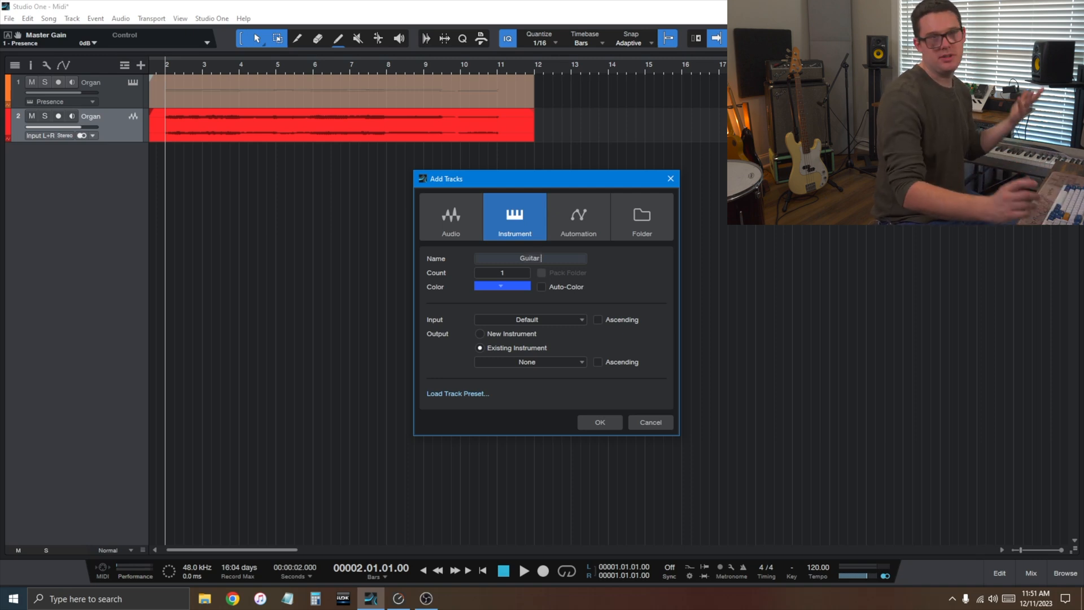
type("Fake")
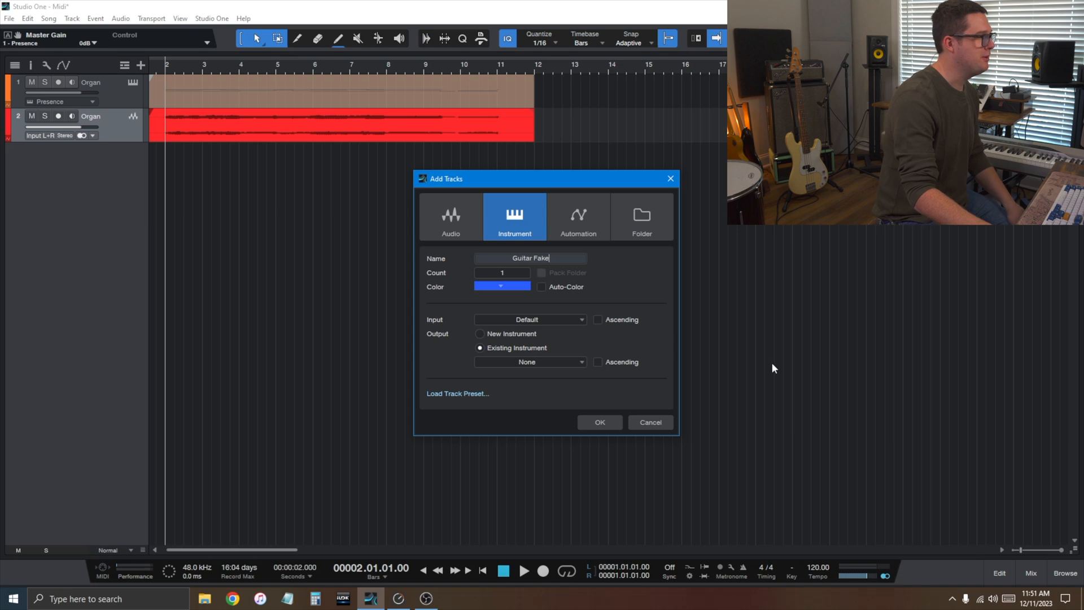
left_click(501, 286)
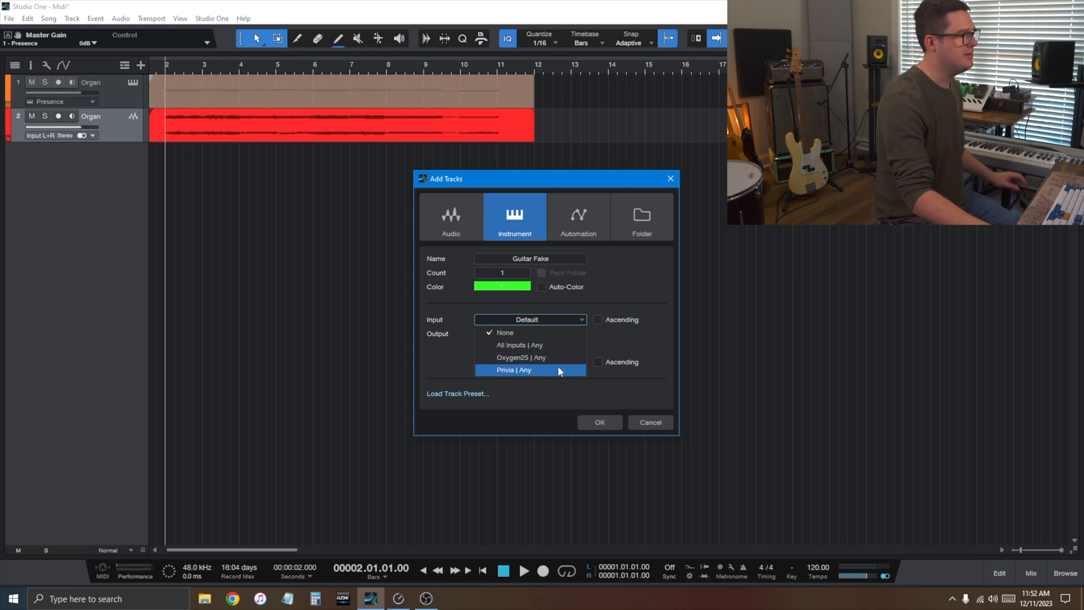
left_click(514, 370)
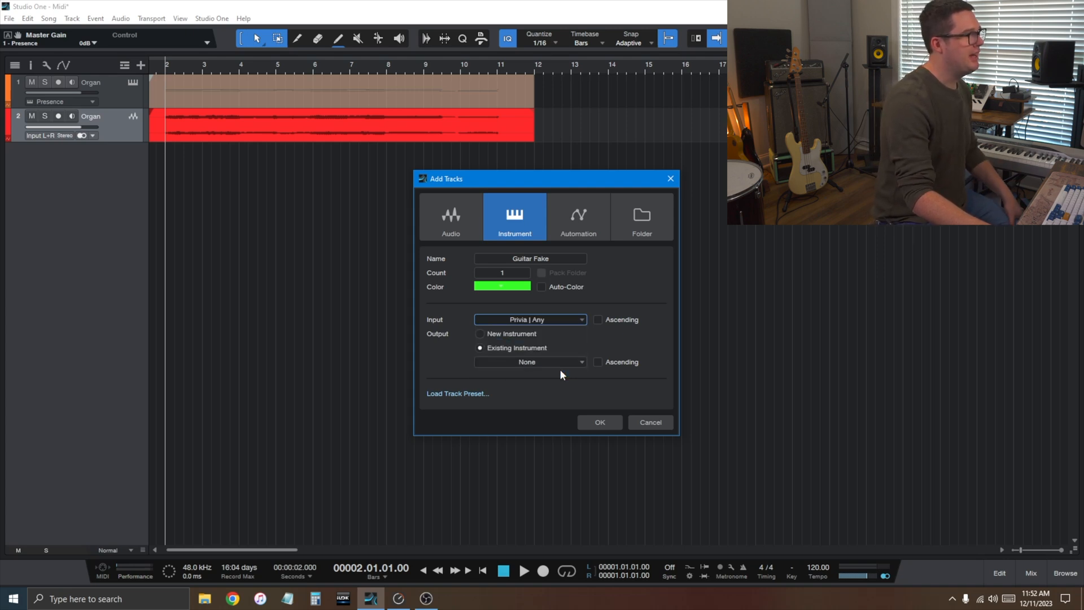
Route the track's output to the existing Presence instrument and create the Guitar Fake track.
left_click(480, 334)
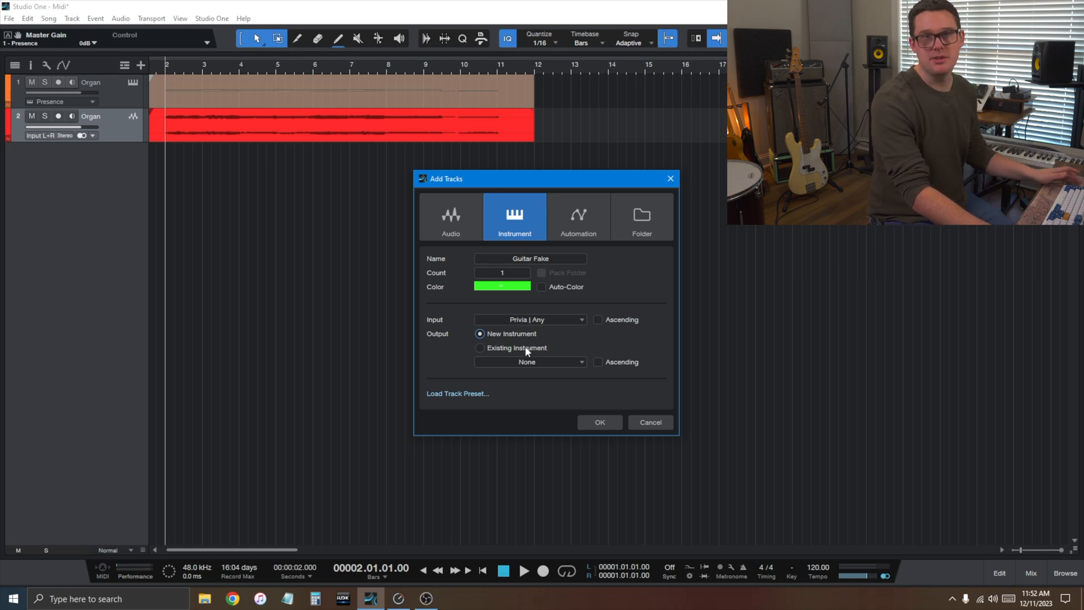
left_click(480, 348)
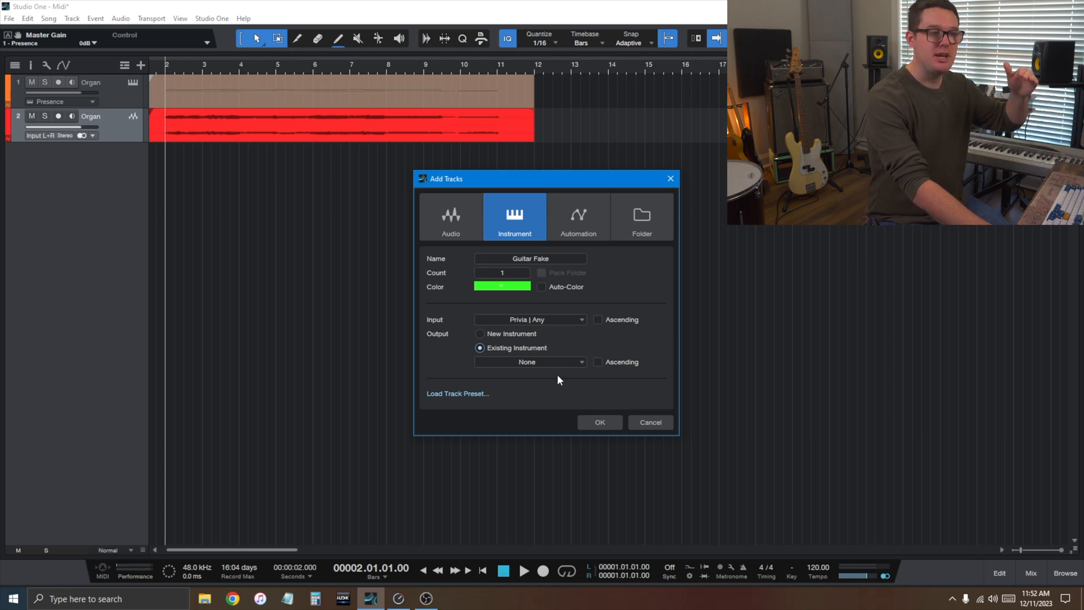
mouse_move(557, 390)
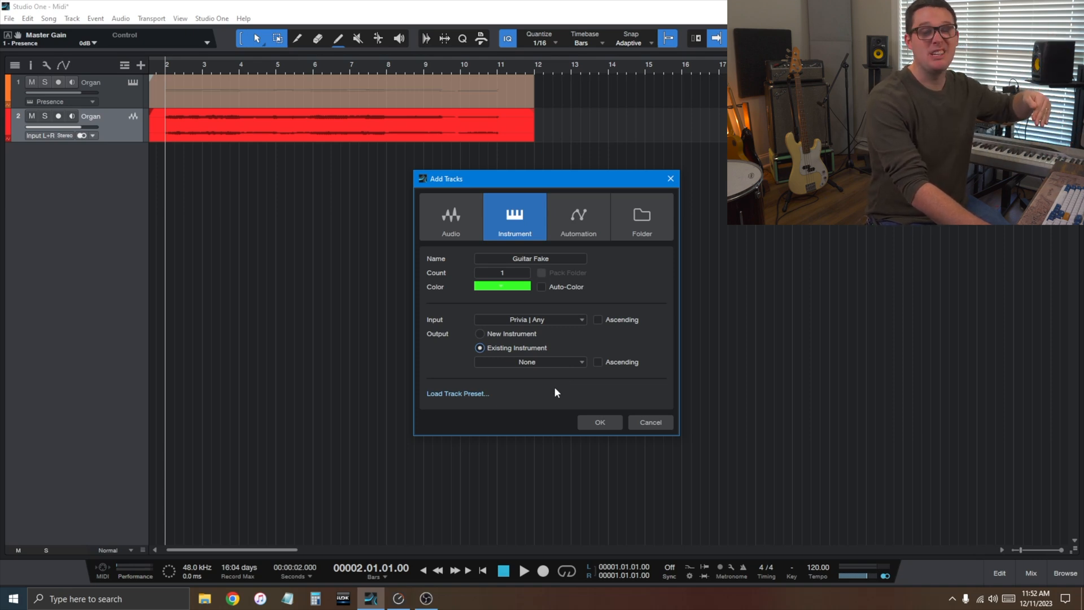
mouse_move(522, 472)
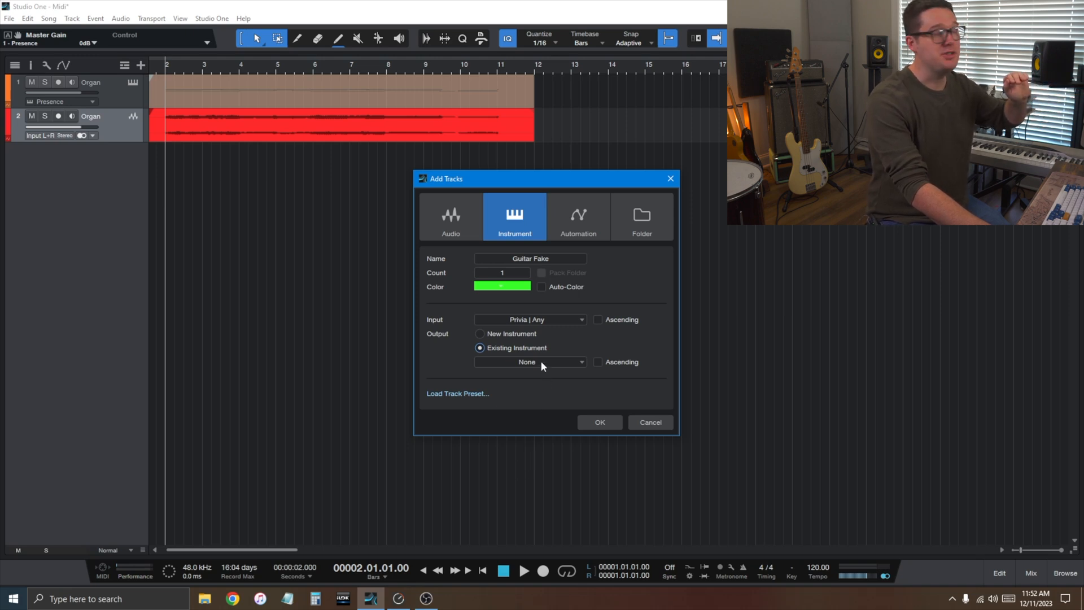
left_click(479, 334)
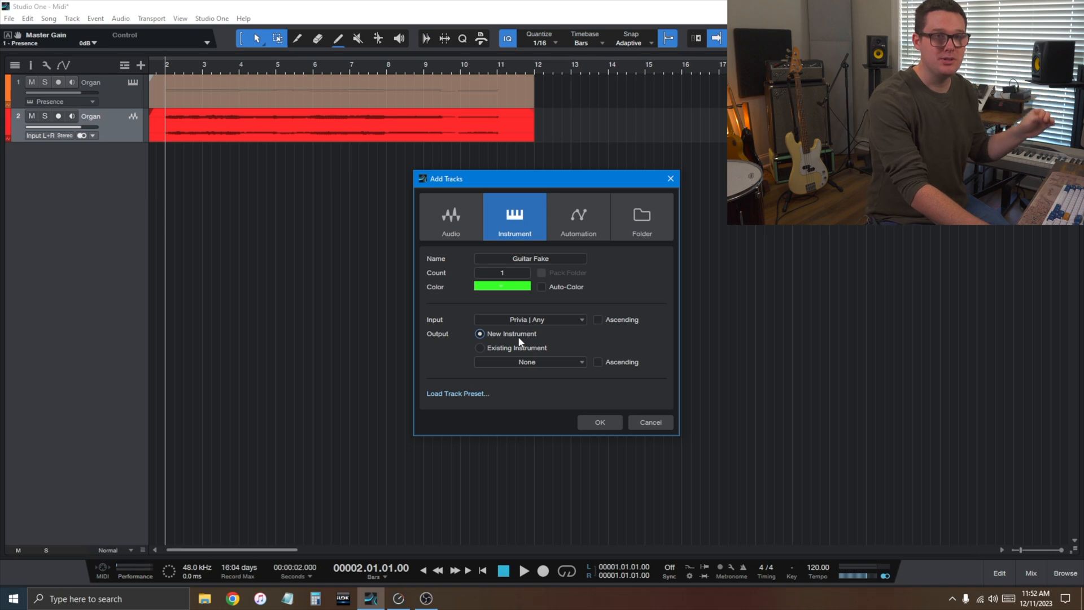
mouse_move(507, 349)
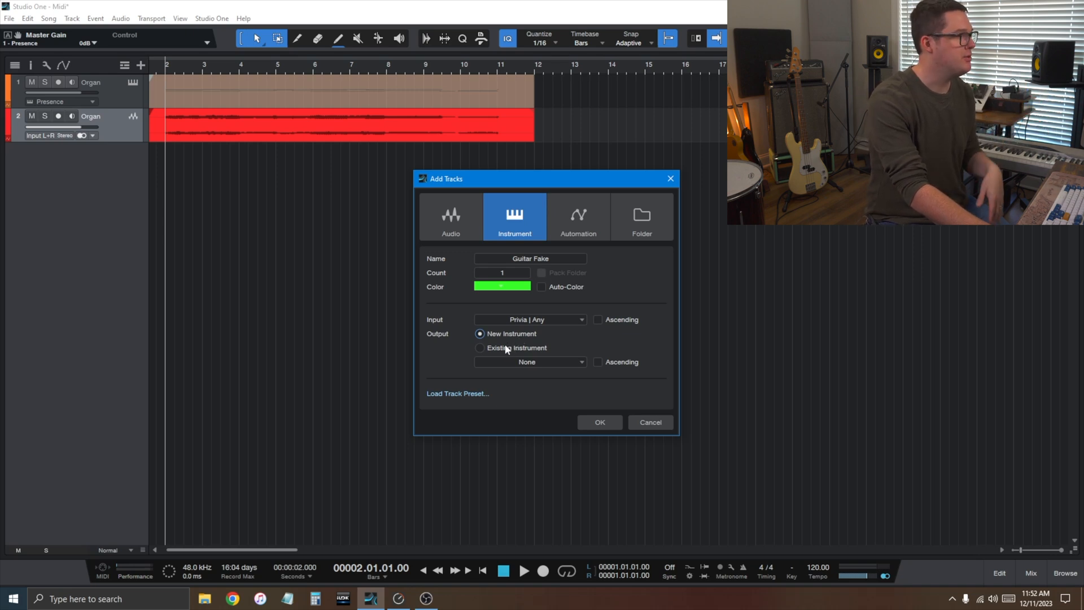
left_click(480, 348)
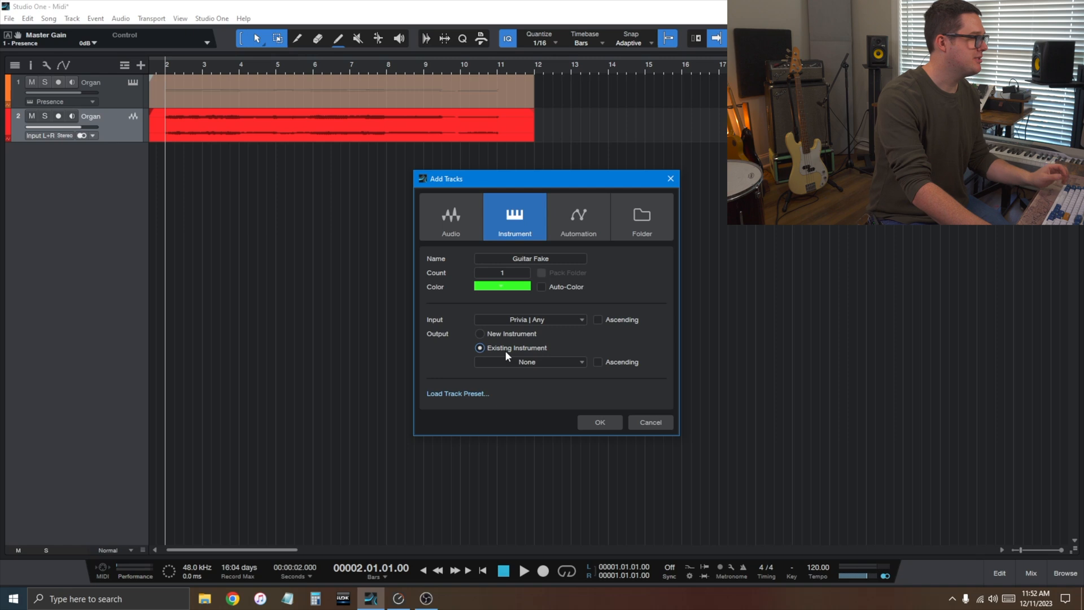
mouse_move(522, 365)
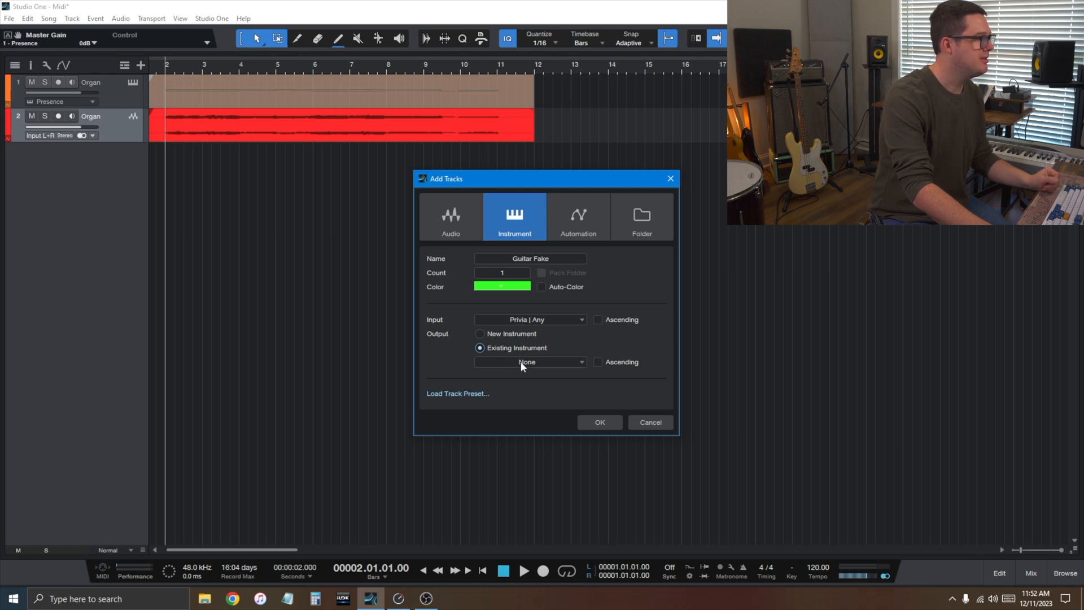
left_click(530, 361)
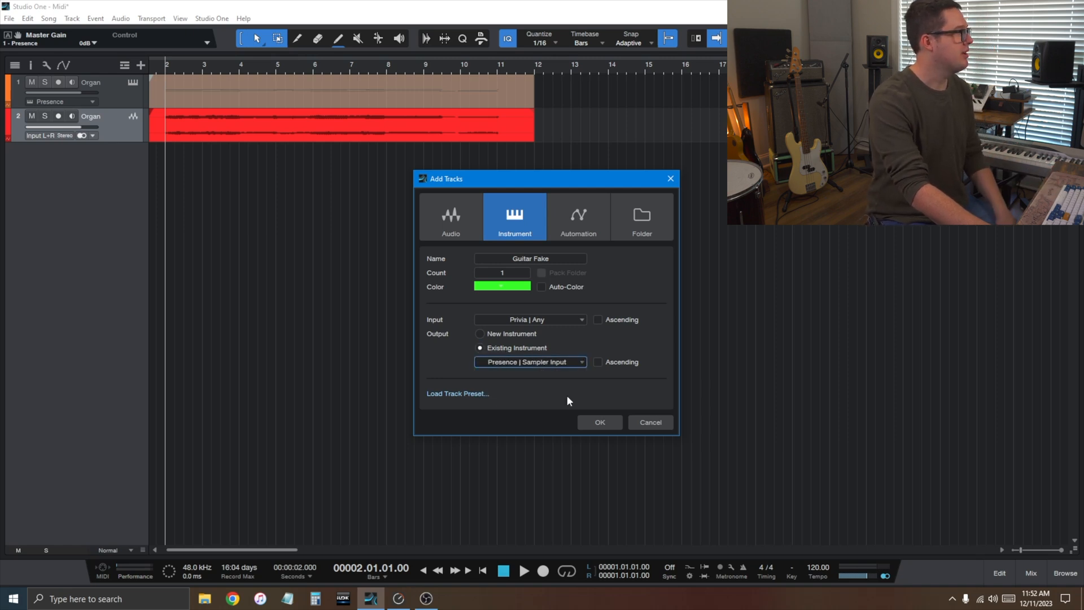
left_click(598, 421)
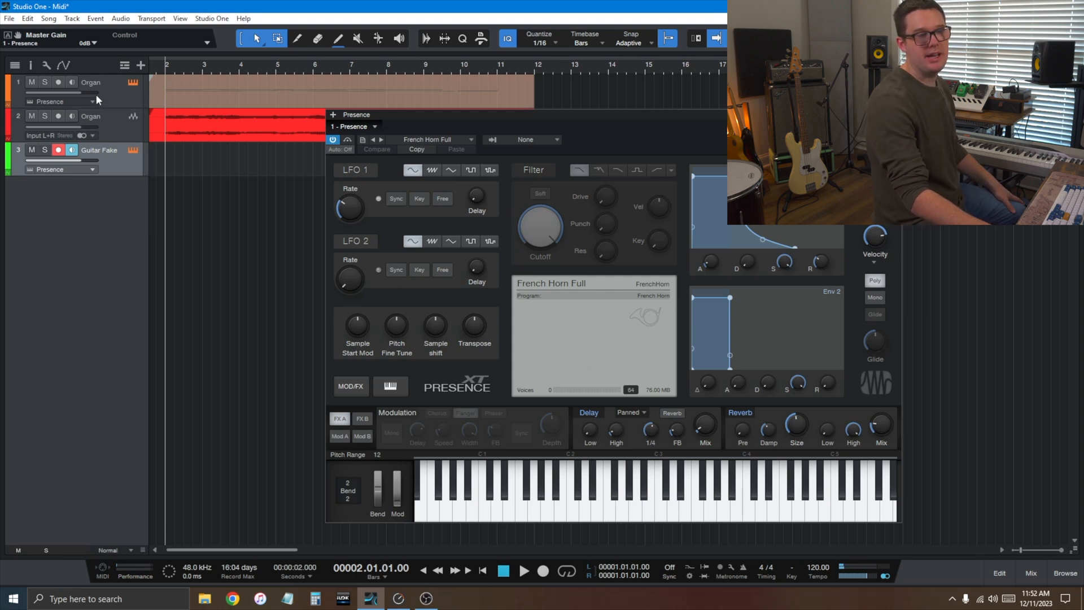
Load the Guitar > Nylon Guitar Legato preset into the shared Presence instrument.
left_click(57, 82)
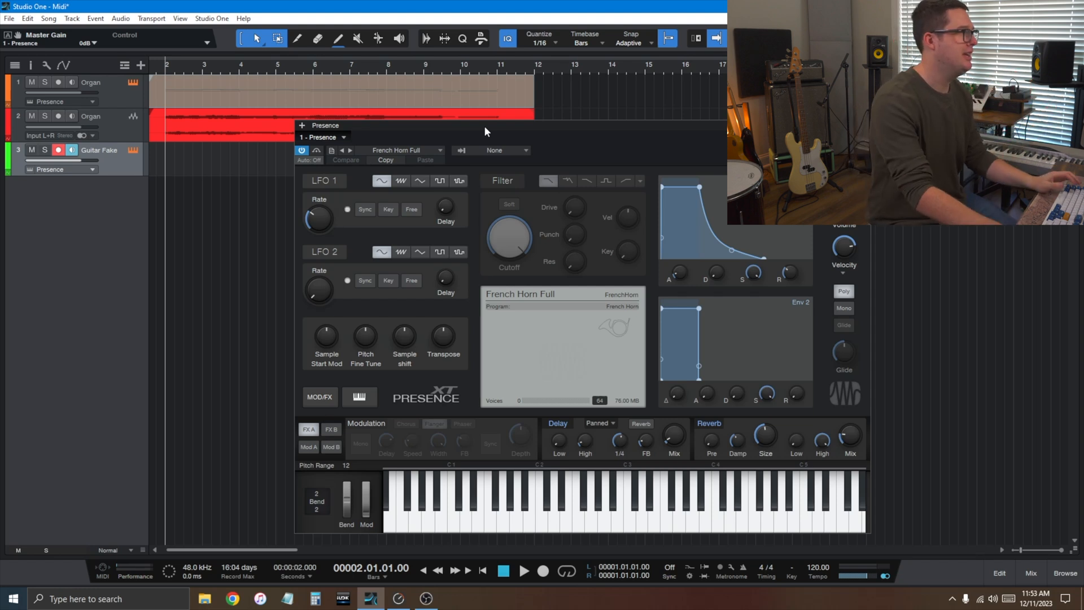
mouse_move(429, 146)
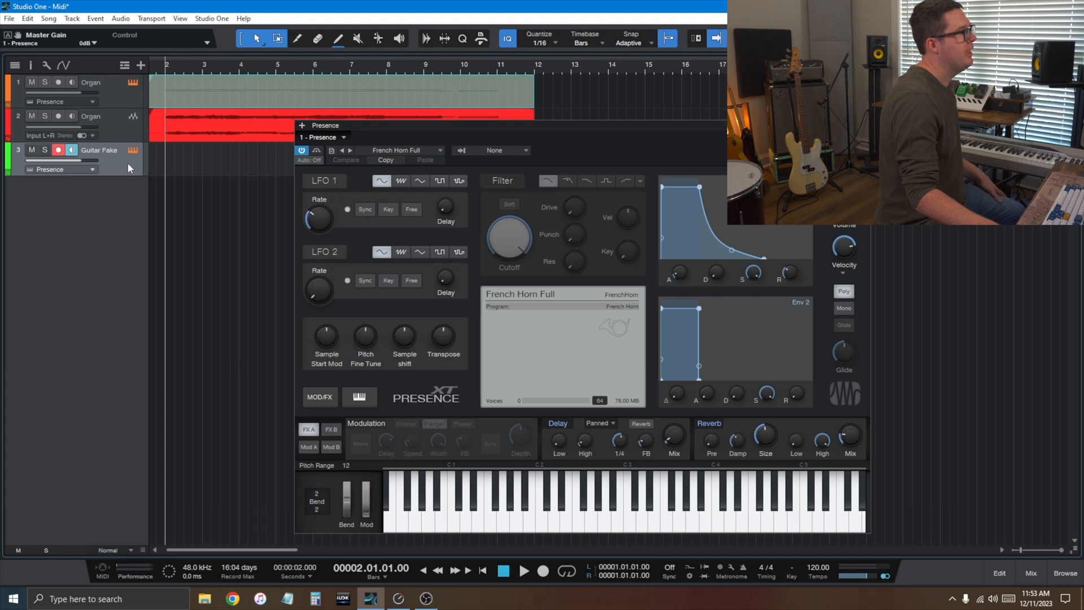
left_click(404, 150)
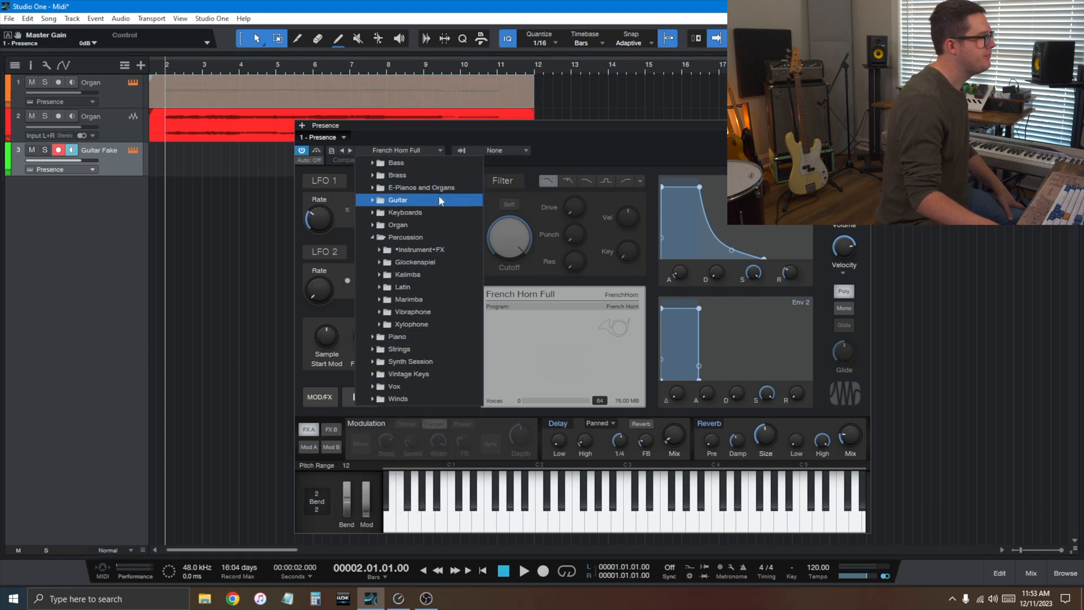
left_click(397, 199)
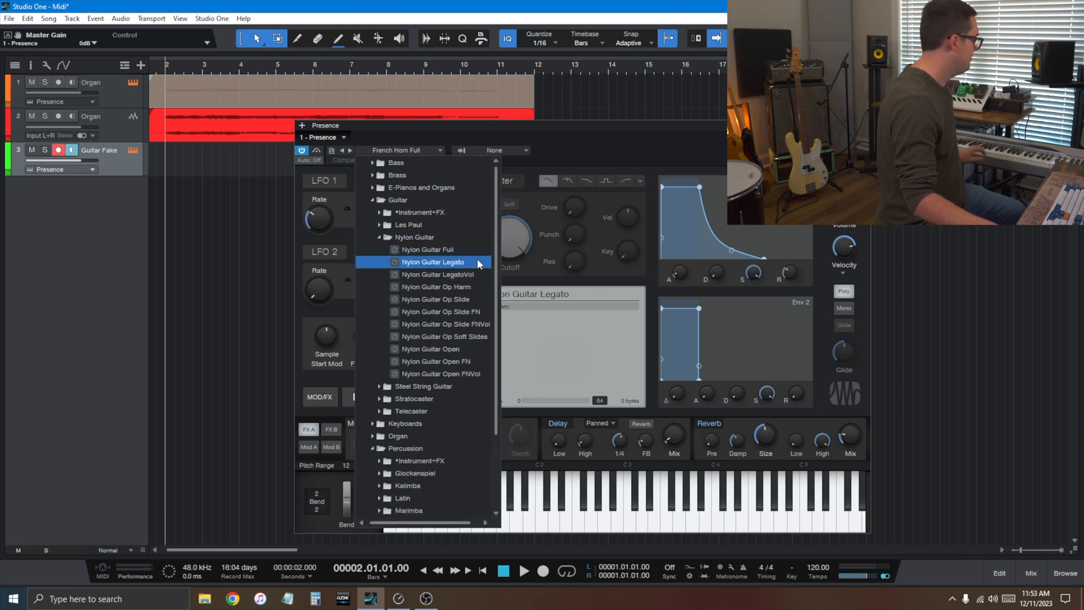
left_click(432, 262)
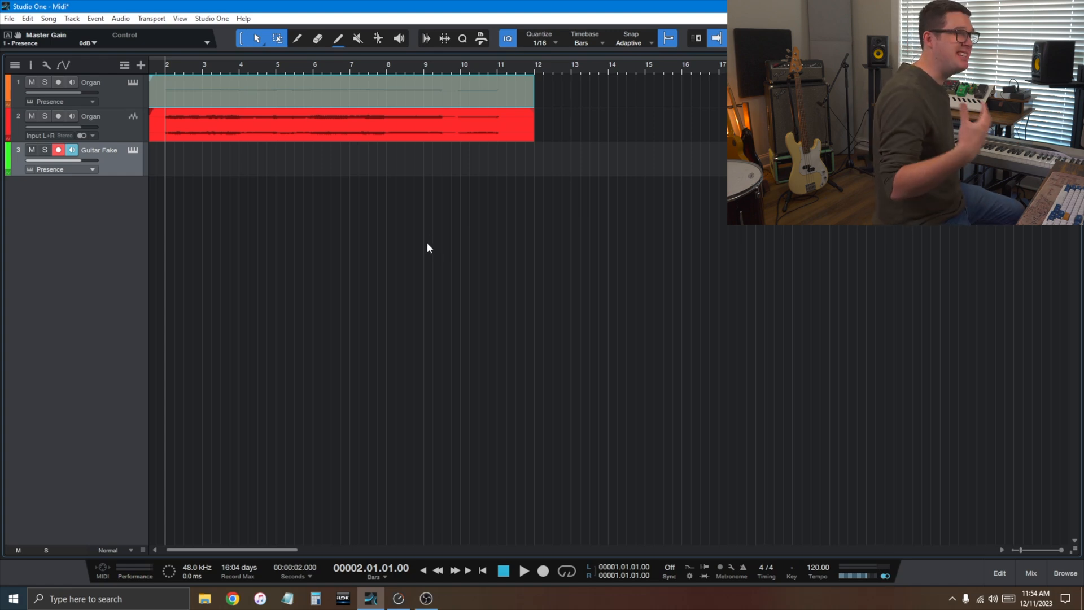
mouse_move(339, 265)
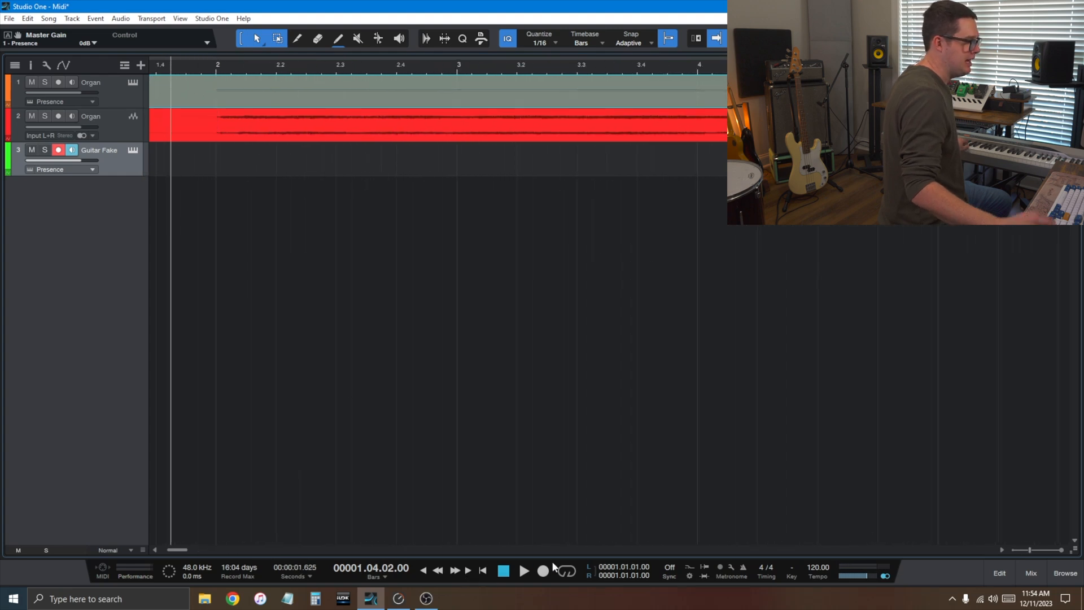
mouse_move(543, 570)
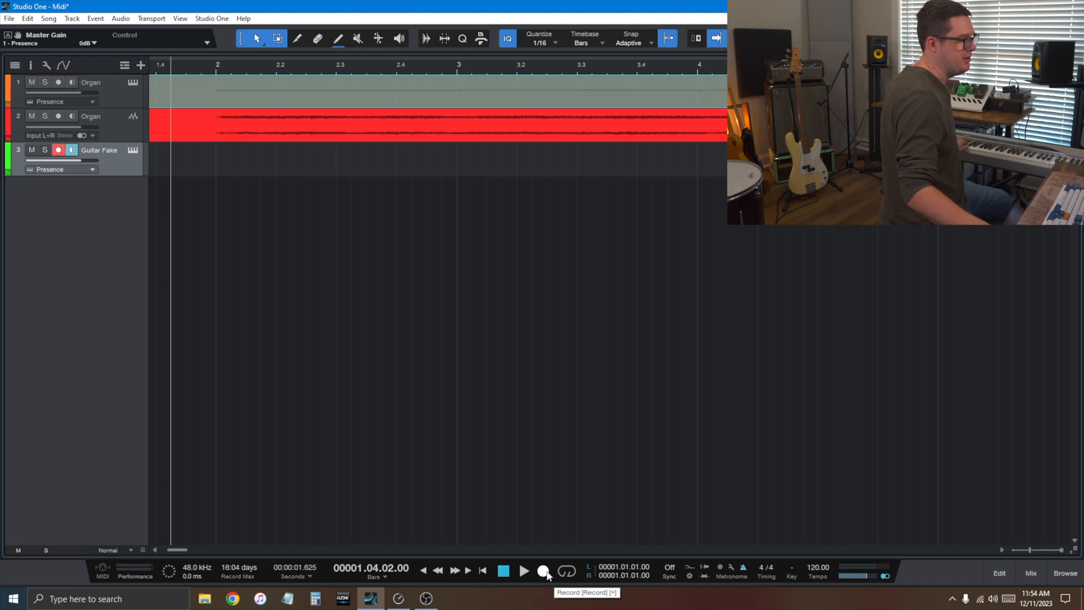
Record an approximately nine-bar guitar part from the keyboard onto the Guitar Fake track.
left_click(543, 570)
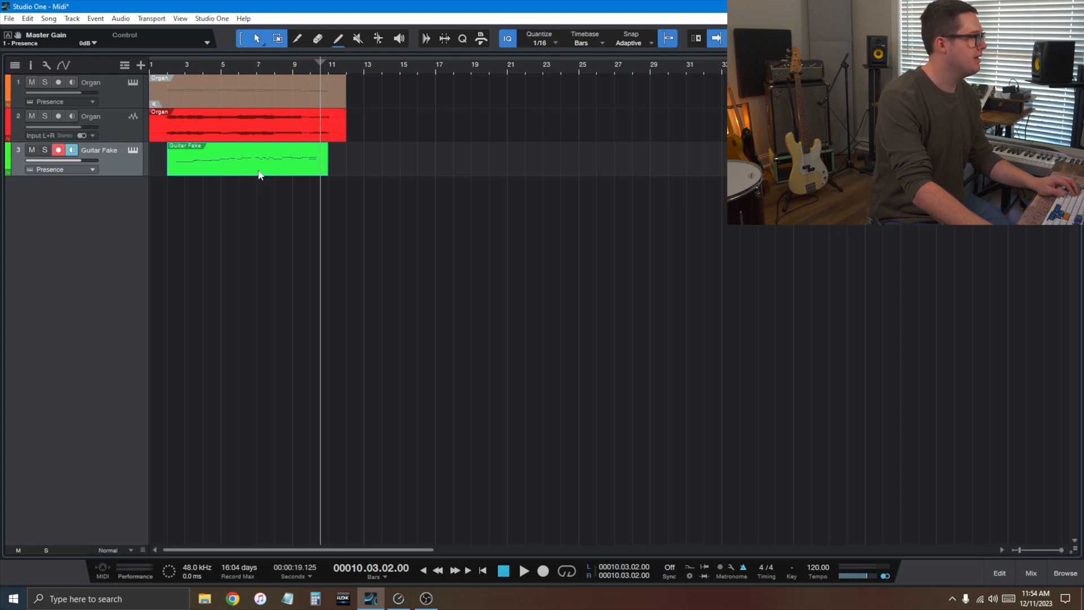
Show the Guitar Fake part in the piano-roll editor and select its early notes.
double_click(247, 159)
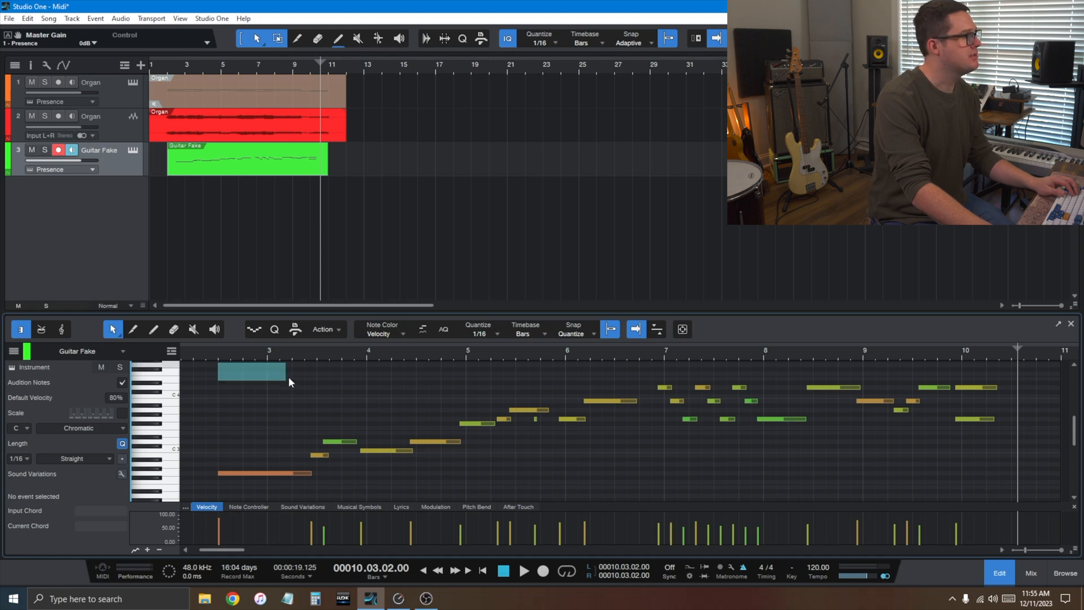
left_click(254, 371)
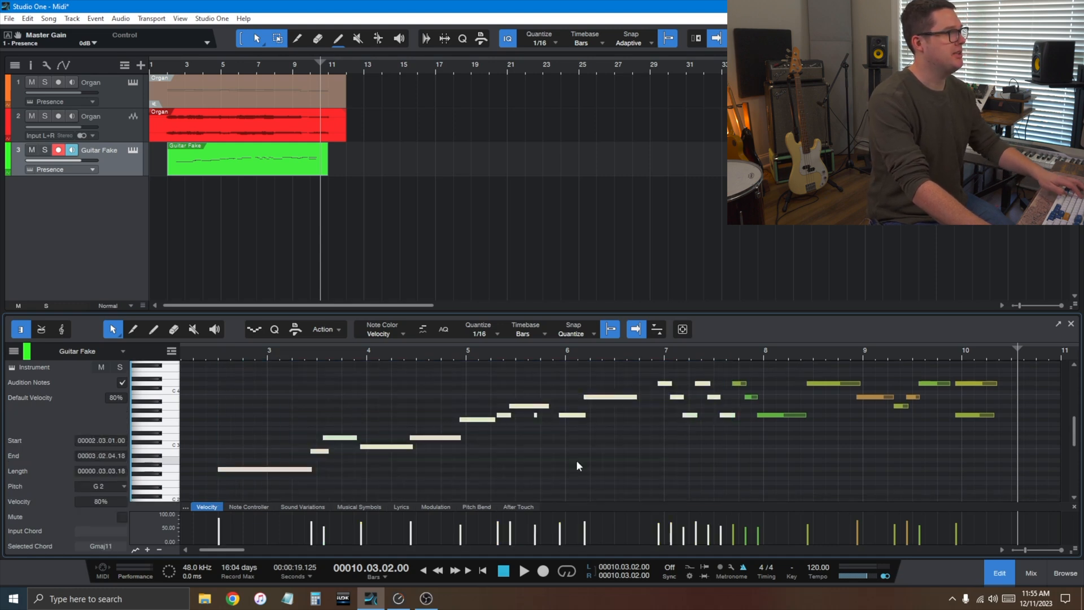